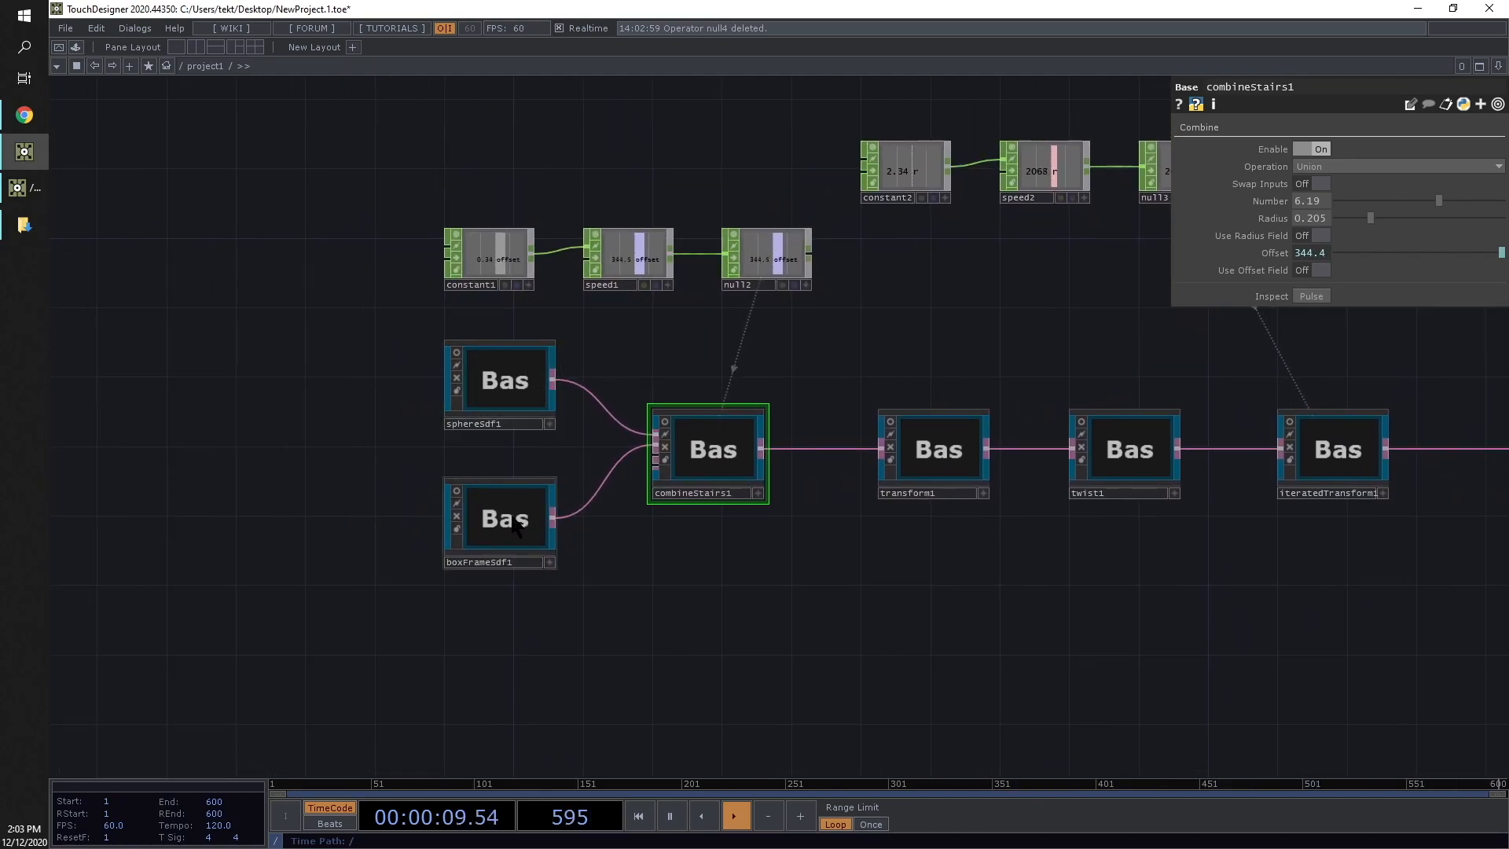
Inspect boxFrameSdf1 to open its wireframe cube preview in the RayTK Inspector
{"action": "left_click", "coordinate": [500, 519]}
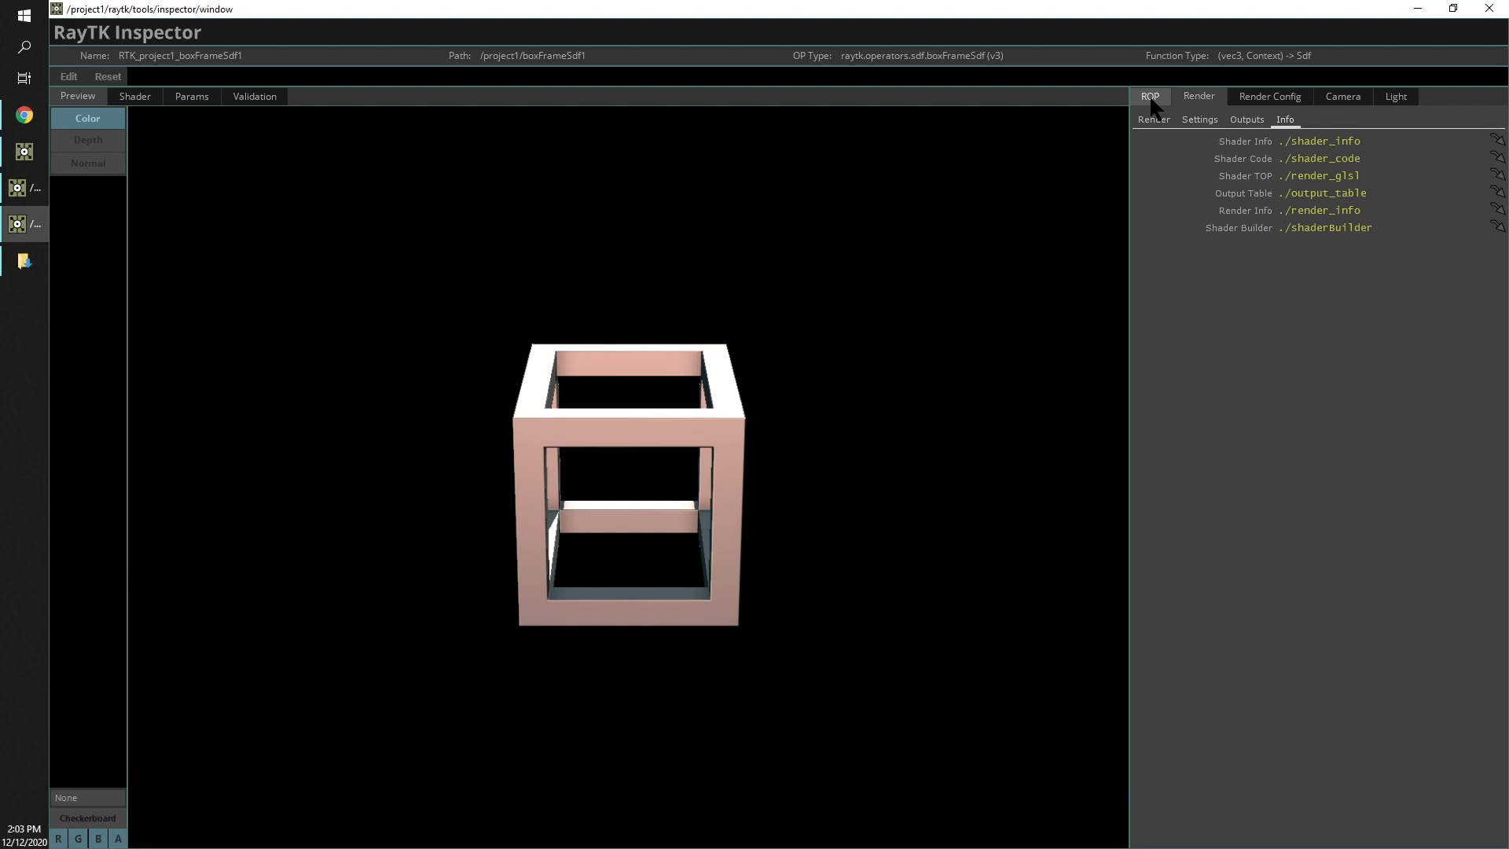
Set camera Position X to -0.5, then review the Render, Outputs and Info pages
{"action": "left_click", "coordinate": [1341, 96]}
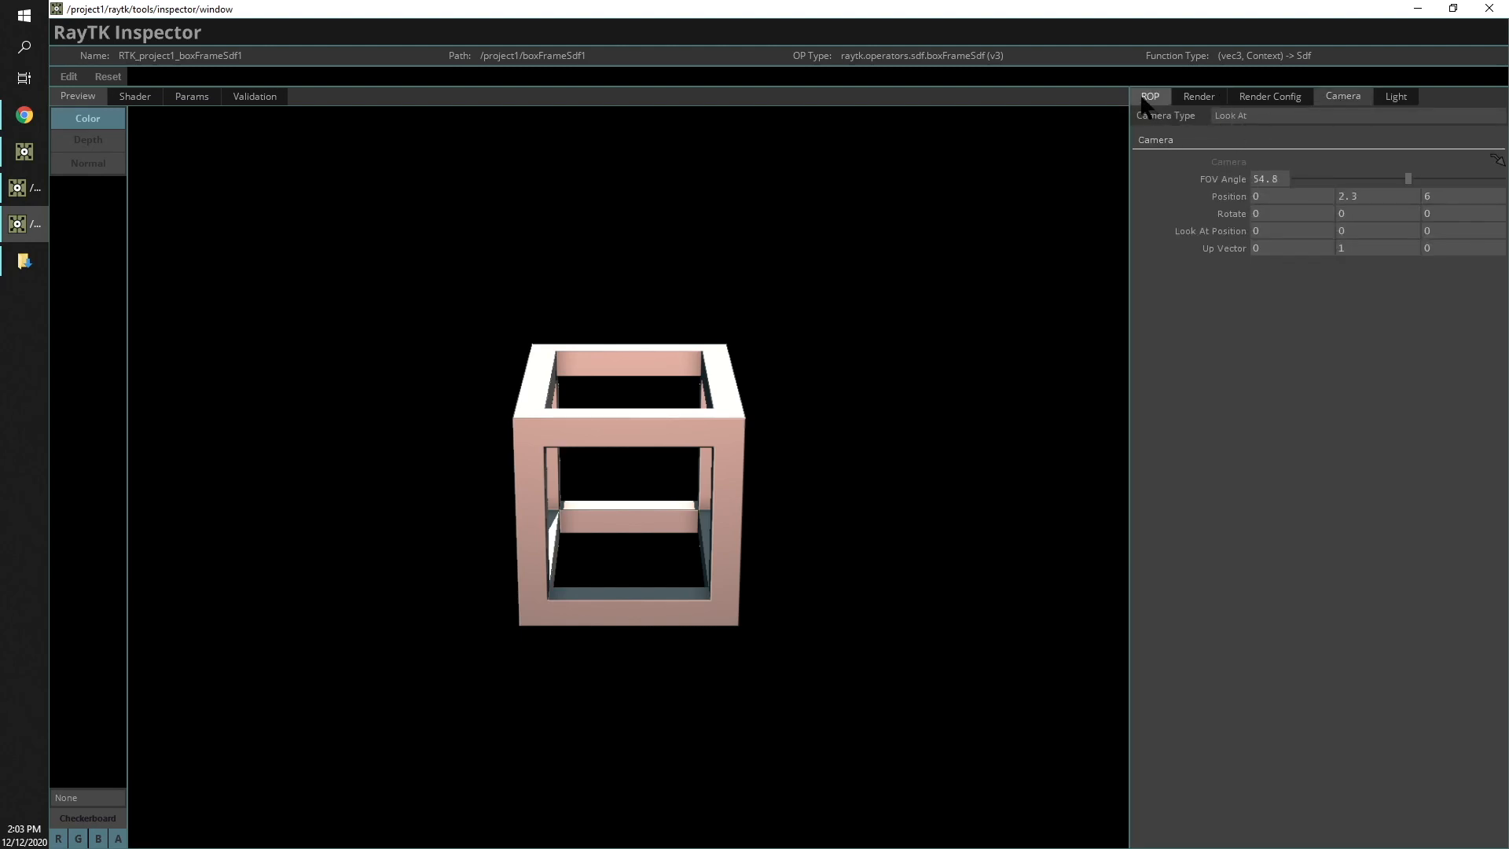
{"action": "left_click", "coordinate": [1255, 196]}
{"action": "type", "text": "-0.5"}
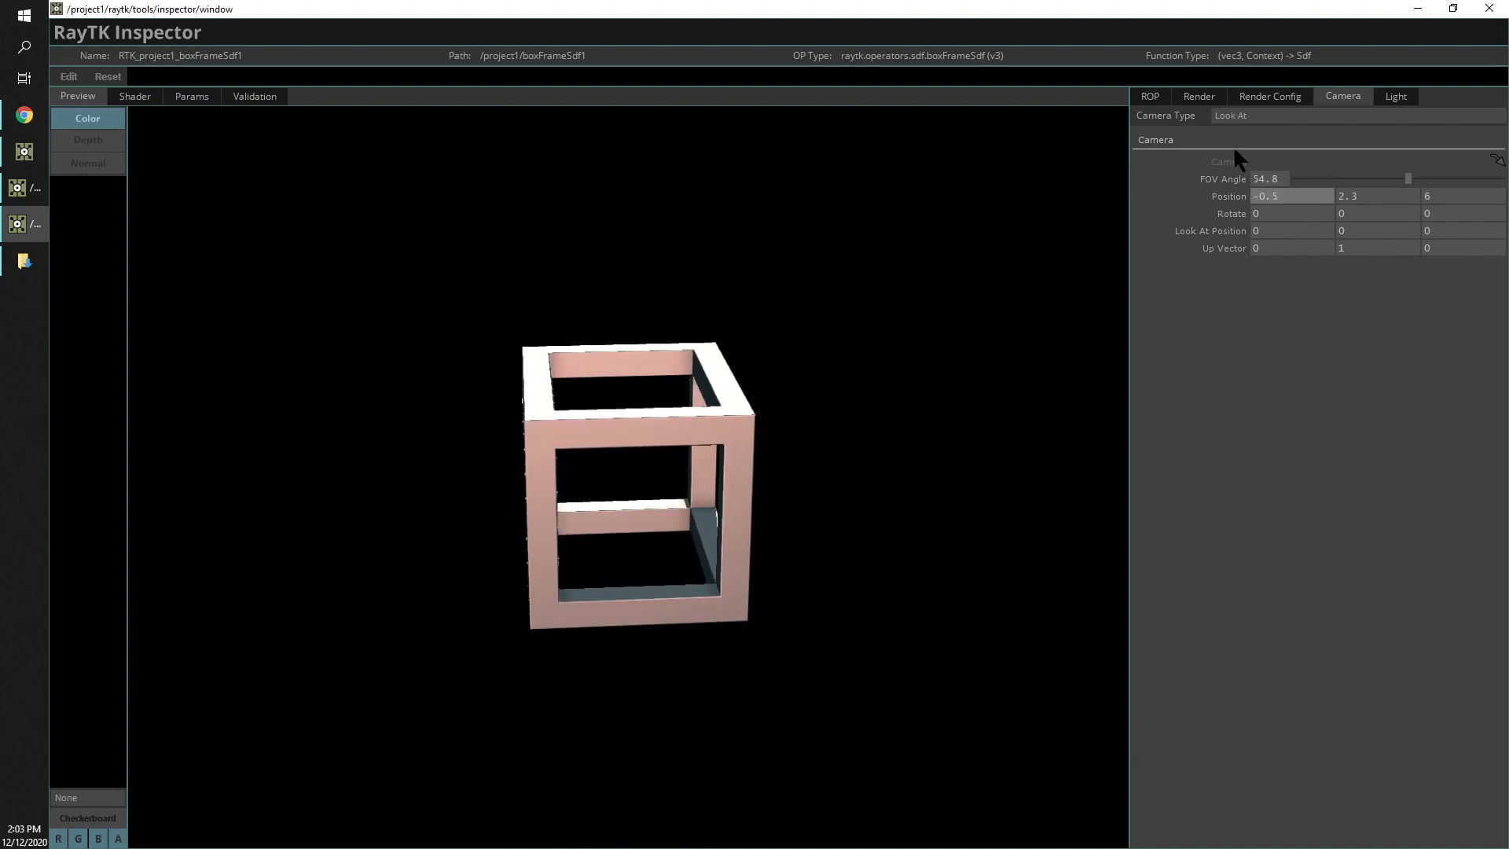
{"action": "left_click", "coordinate": [1197, 96]}
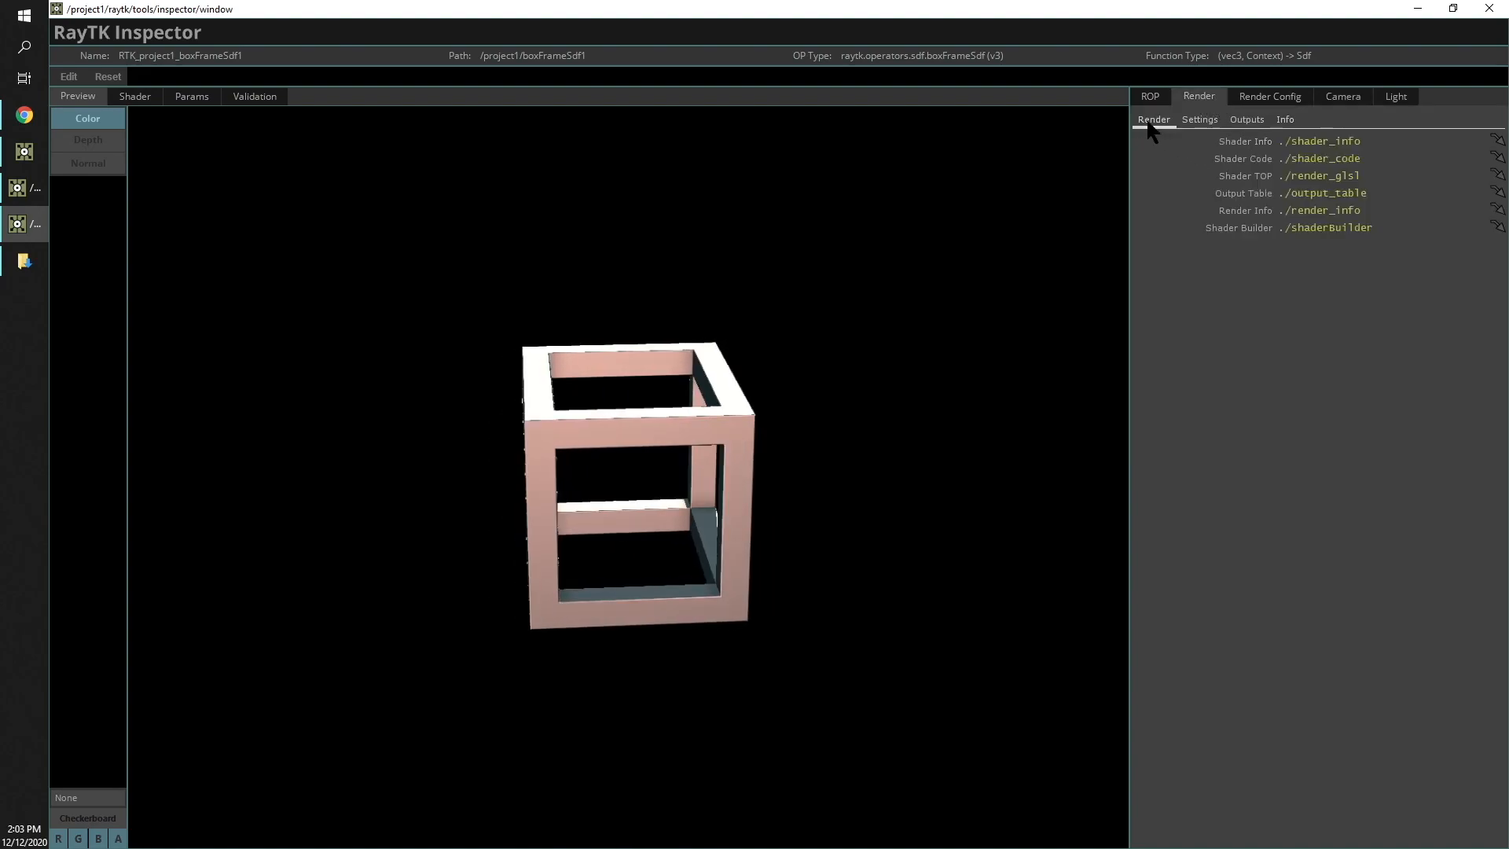
{"action": "left_click", "coordinate": [1197, 118]}
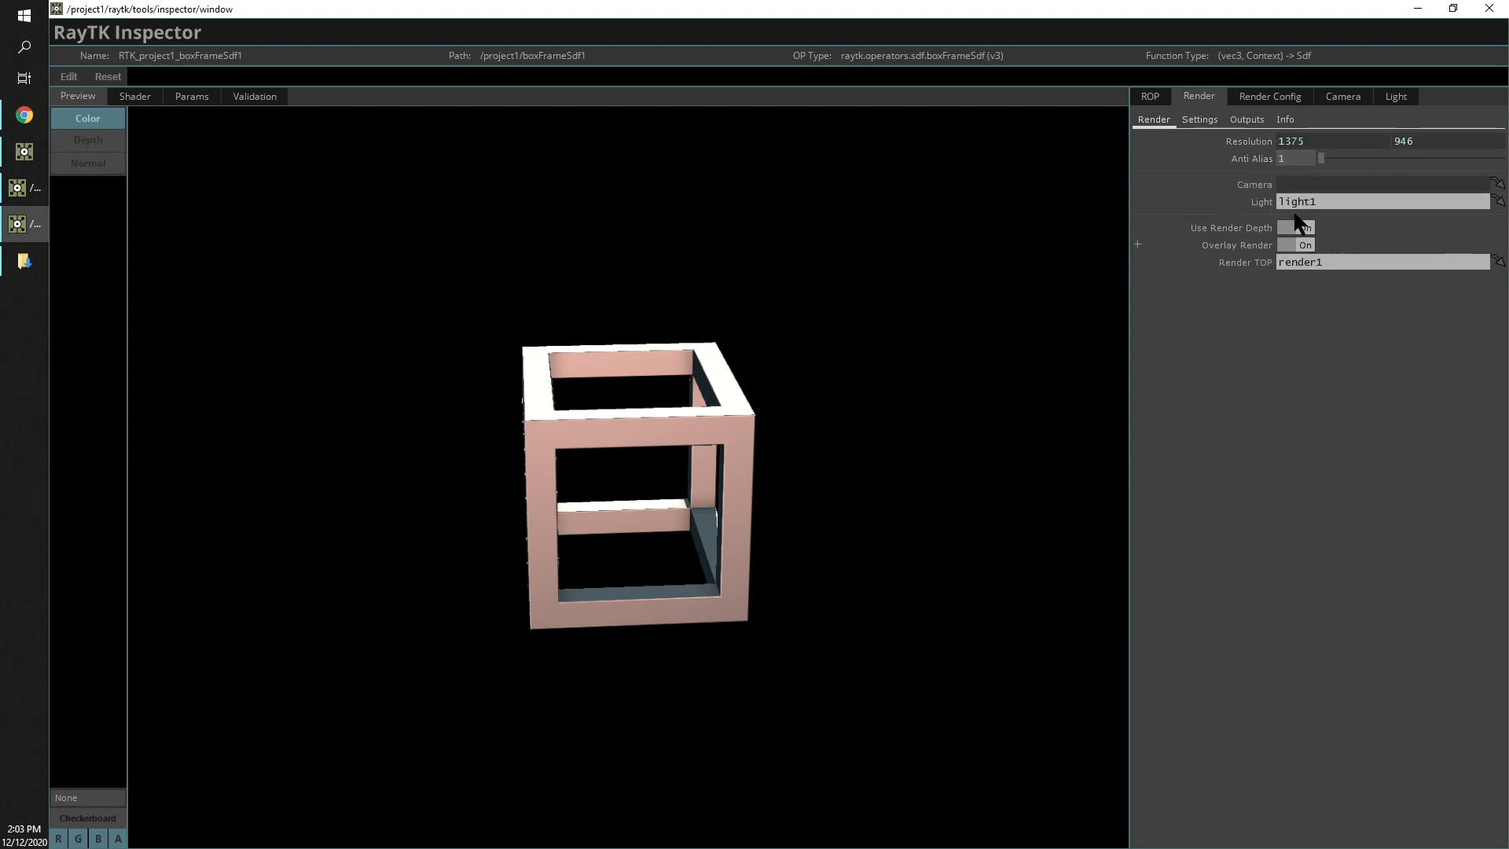
{"action": "left_click", "coordinate": [1245, 118]}
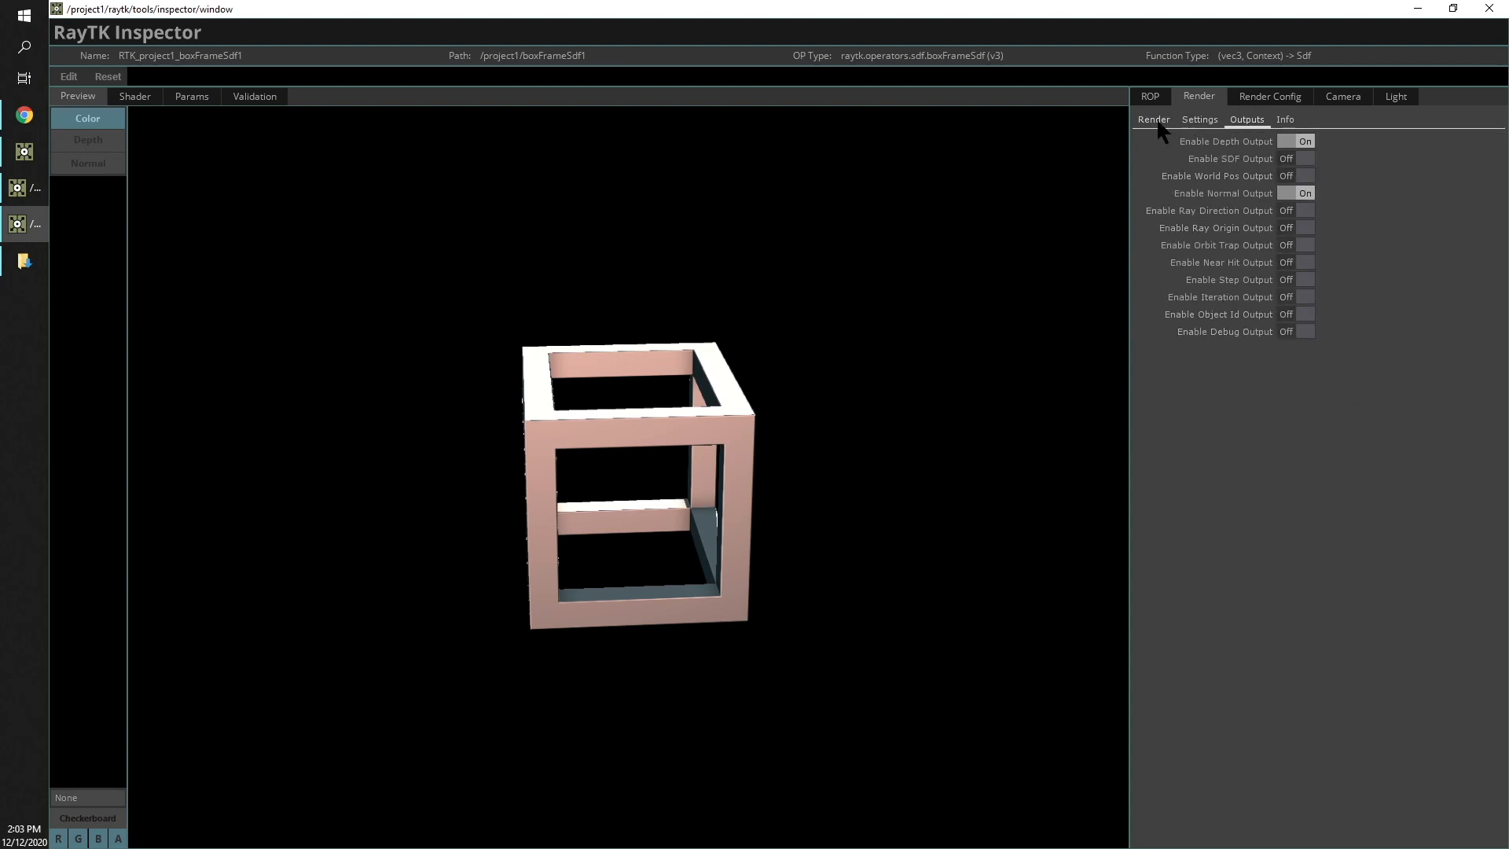
{"action": "left_click", "coordinate": [1341, 96]}
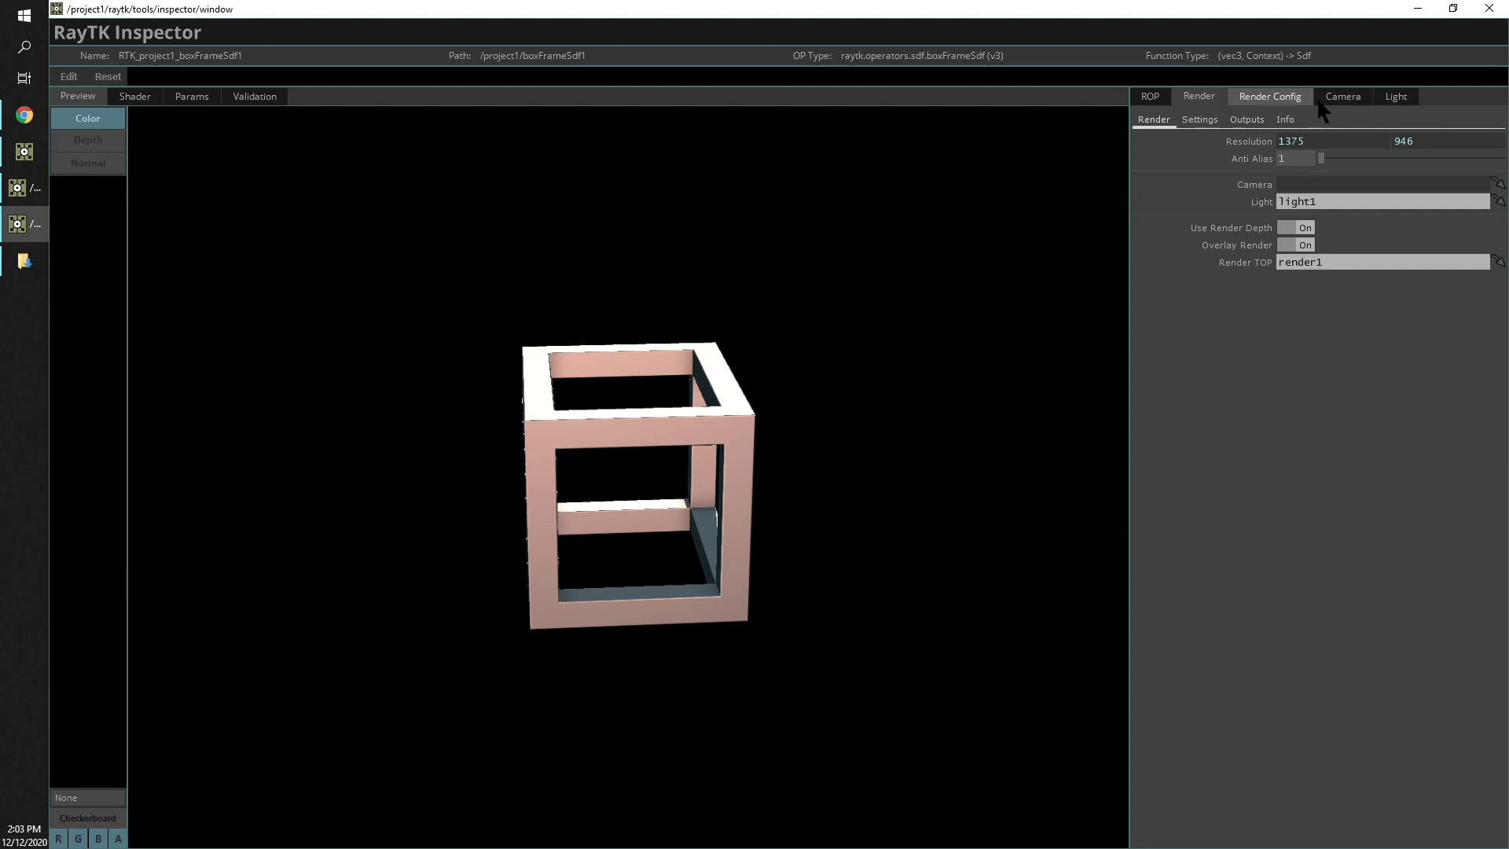
{"action": "left_click", "coordinate": [1148, 96]}
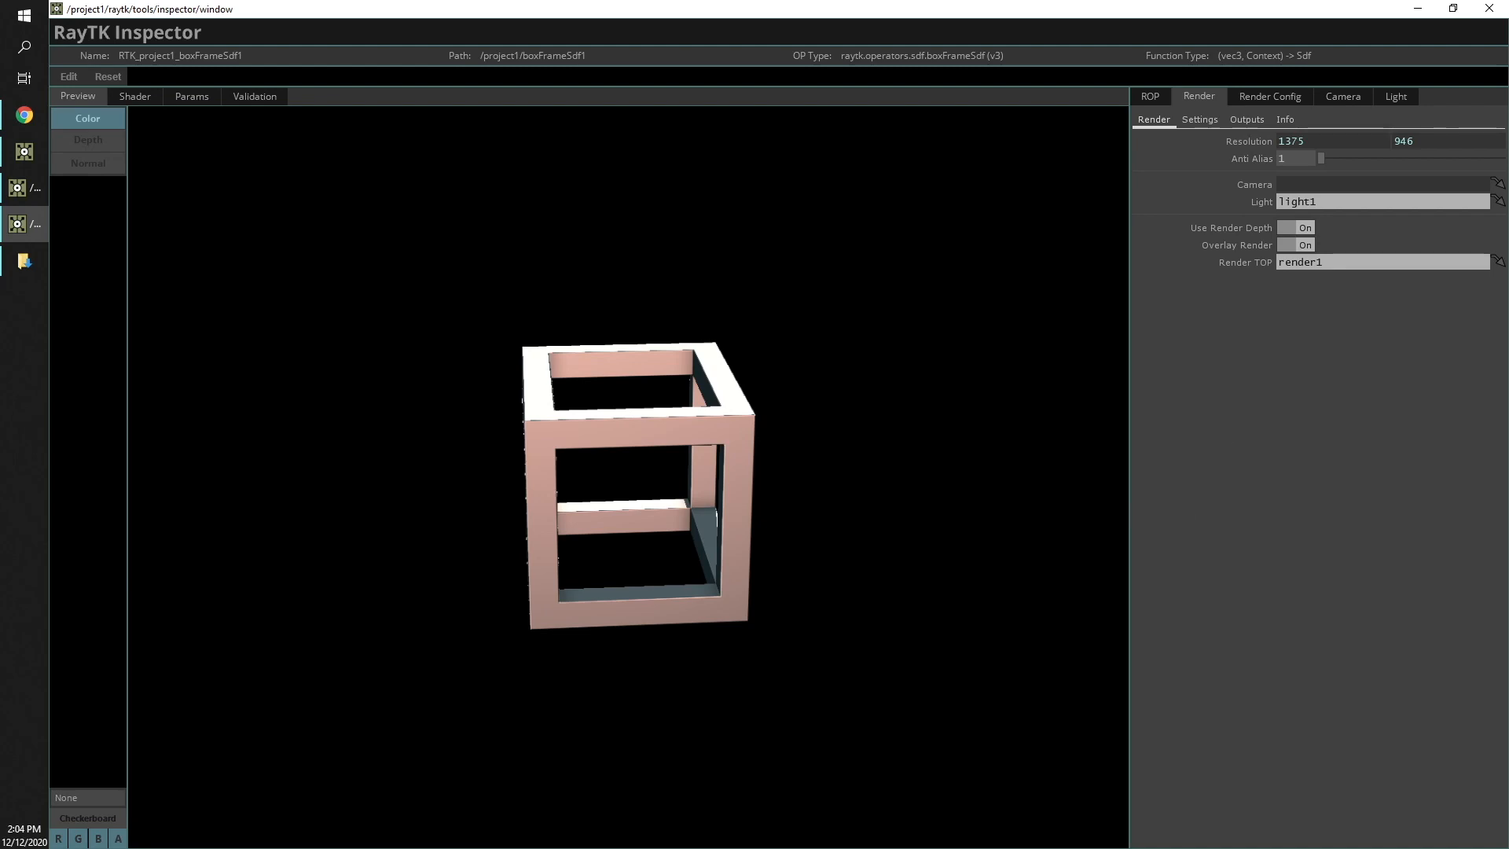
{"action": "mouse_move", "coordinate": [1184, 126]}
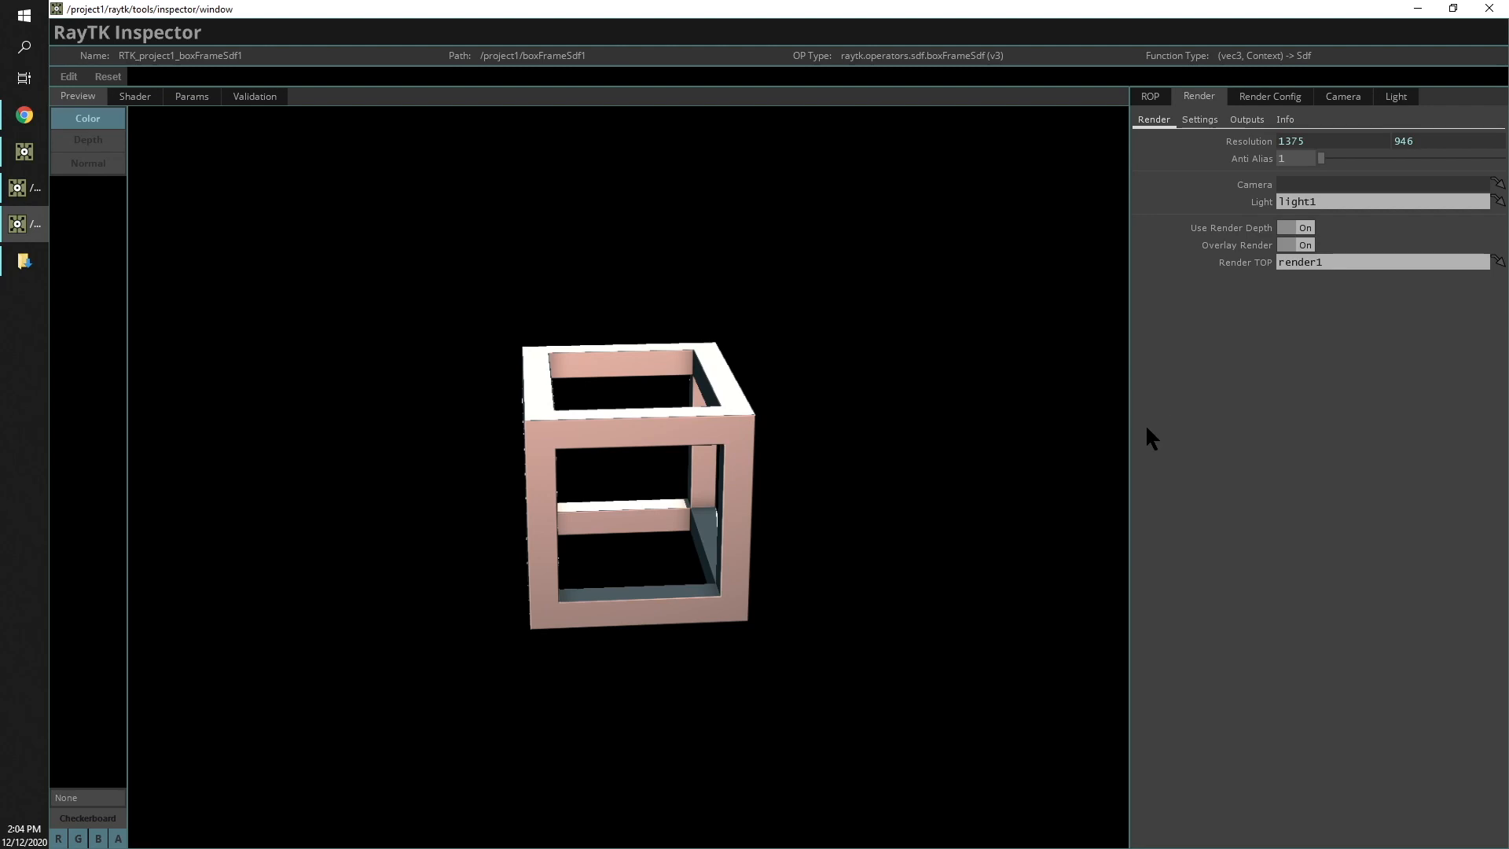
{"action": "mouse_move", "coordinate": [1270, 498]}
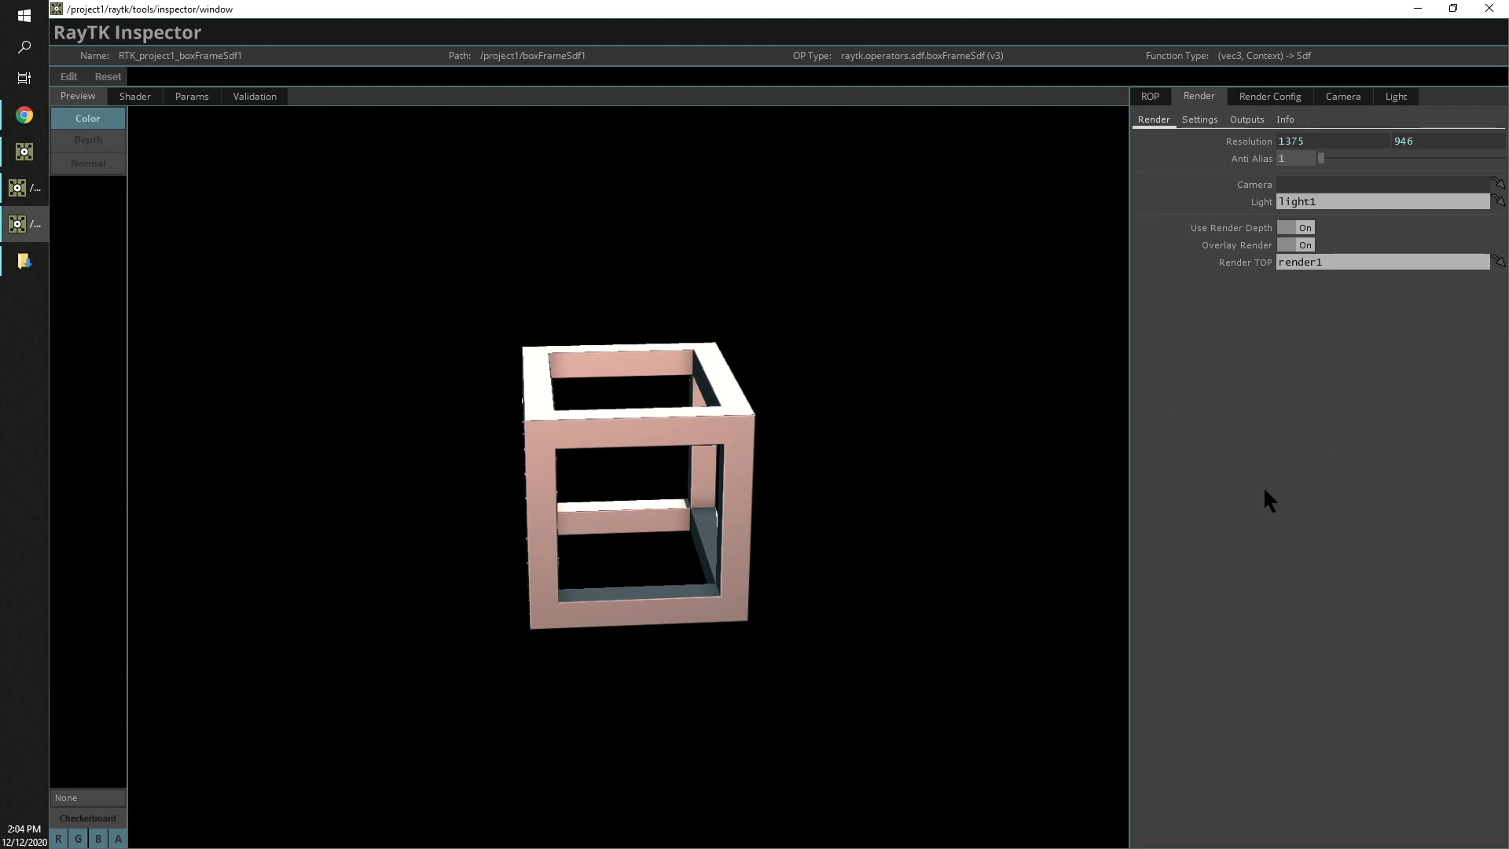
{"action": "mouse_move", "coordinate": [1213, 218]}
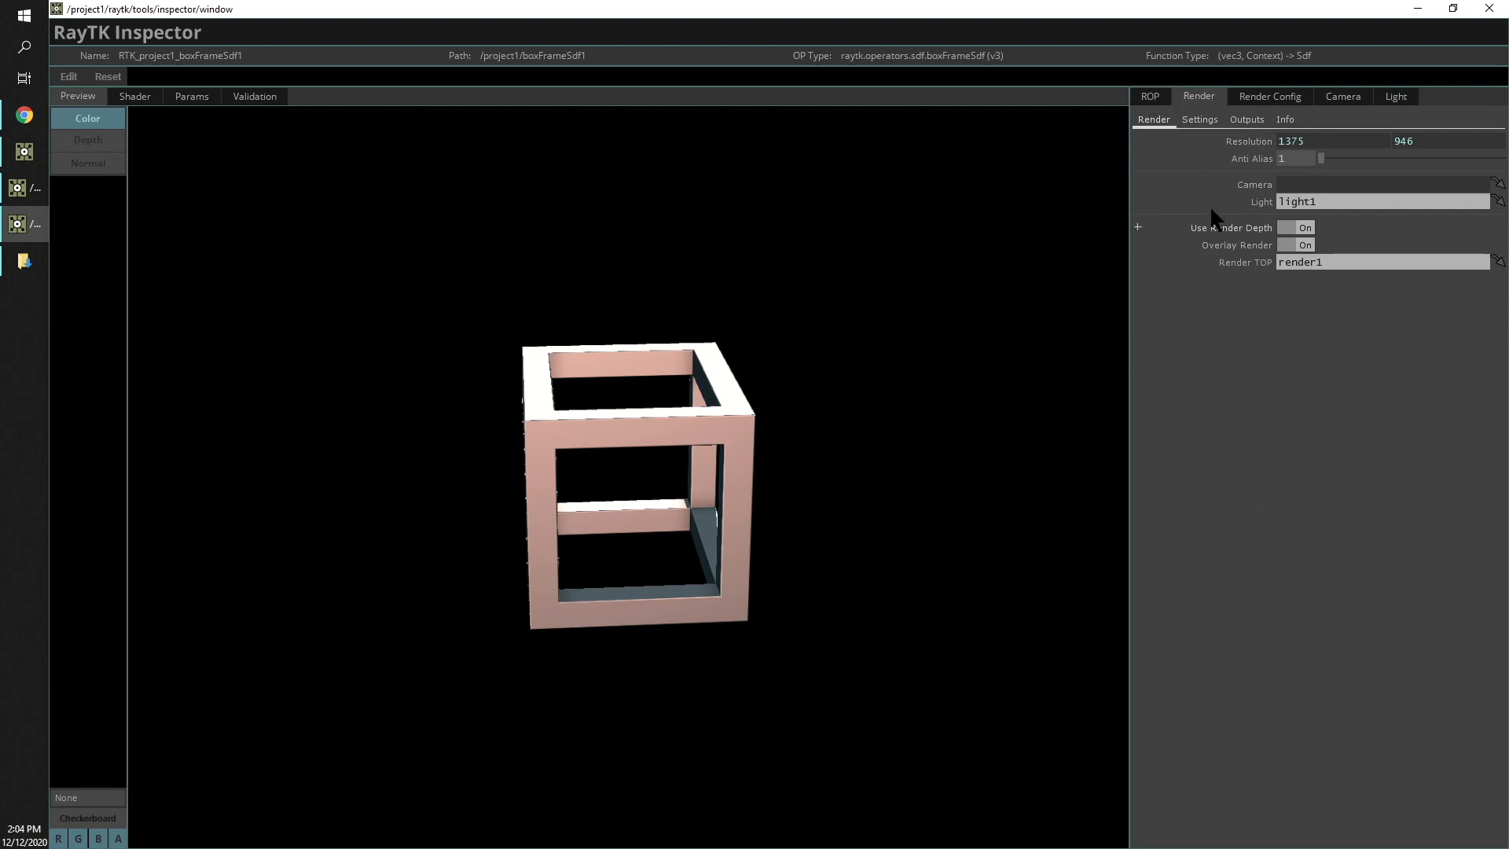
Drag the box frame's Thickness down, then back up to about 0.085
{"action": "left_click", "coordinate": [1148, 96]}
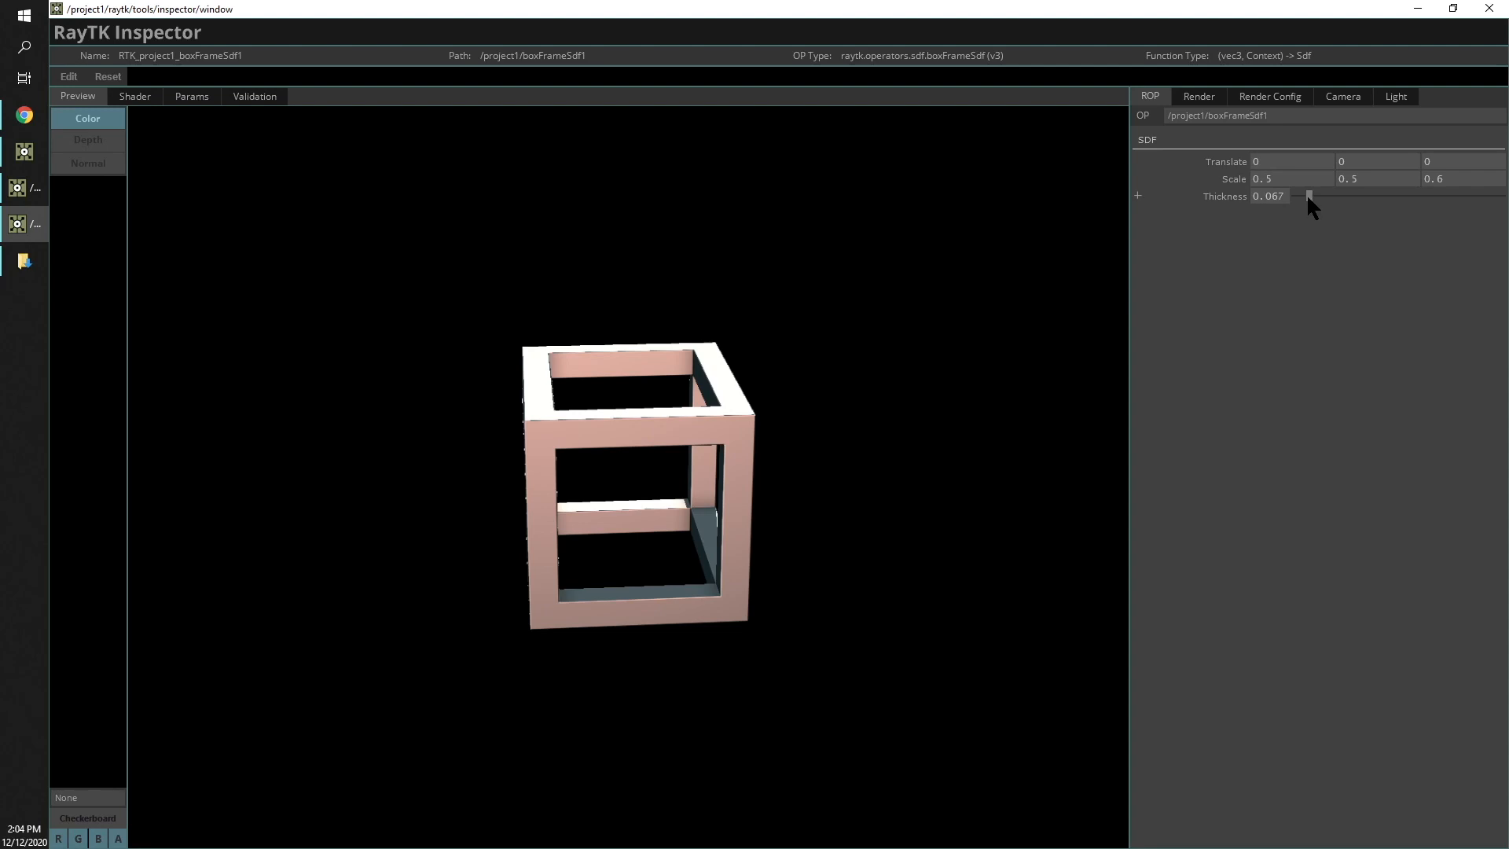
{"action": "left_click_drag", "start_coordinate": [1308, 196], "coordinate": [1295, 197]}
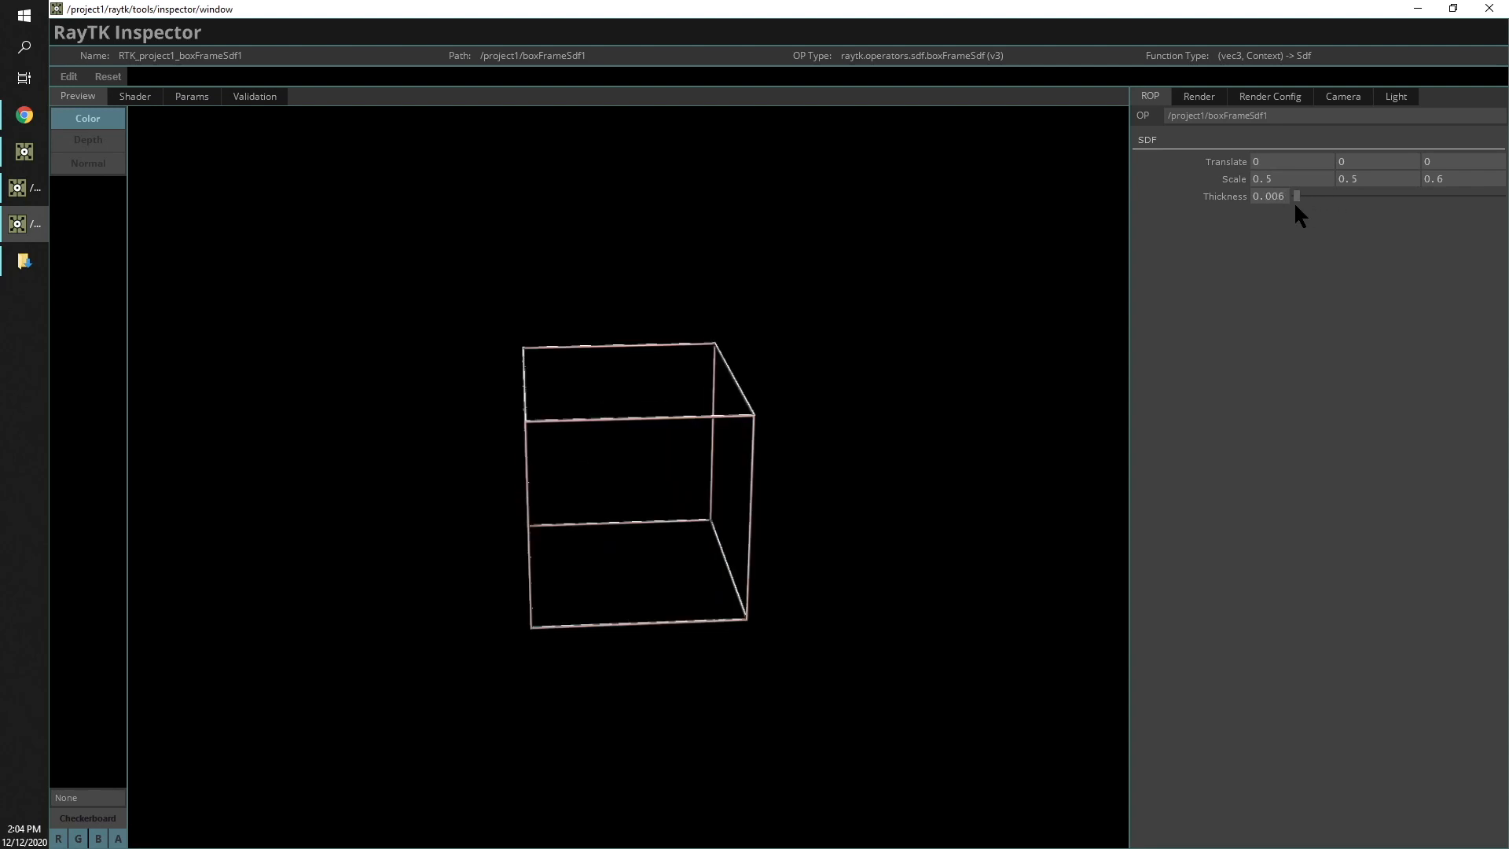
{"action": "left_click_drag", "start_coordinate": [1295, 196], "coordinate": [1305, 195]}
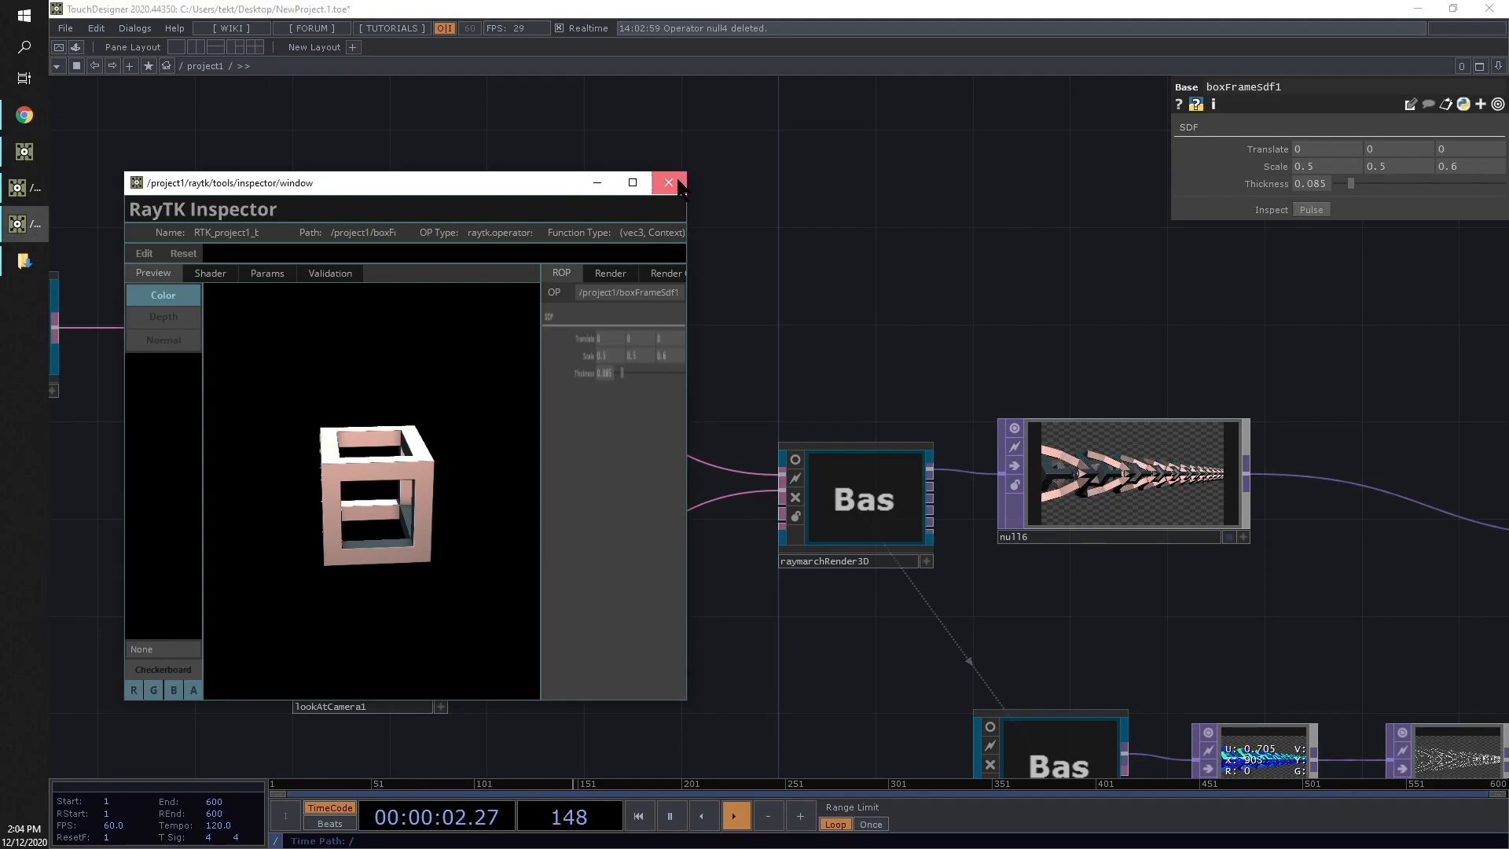
Close the floating Inspector window to move on to combineStairs1
{"action": "left_click", "coordinate": [669, 183]}
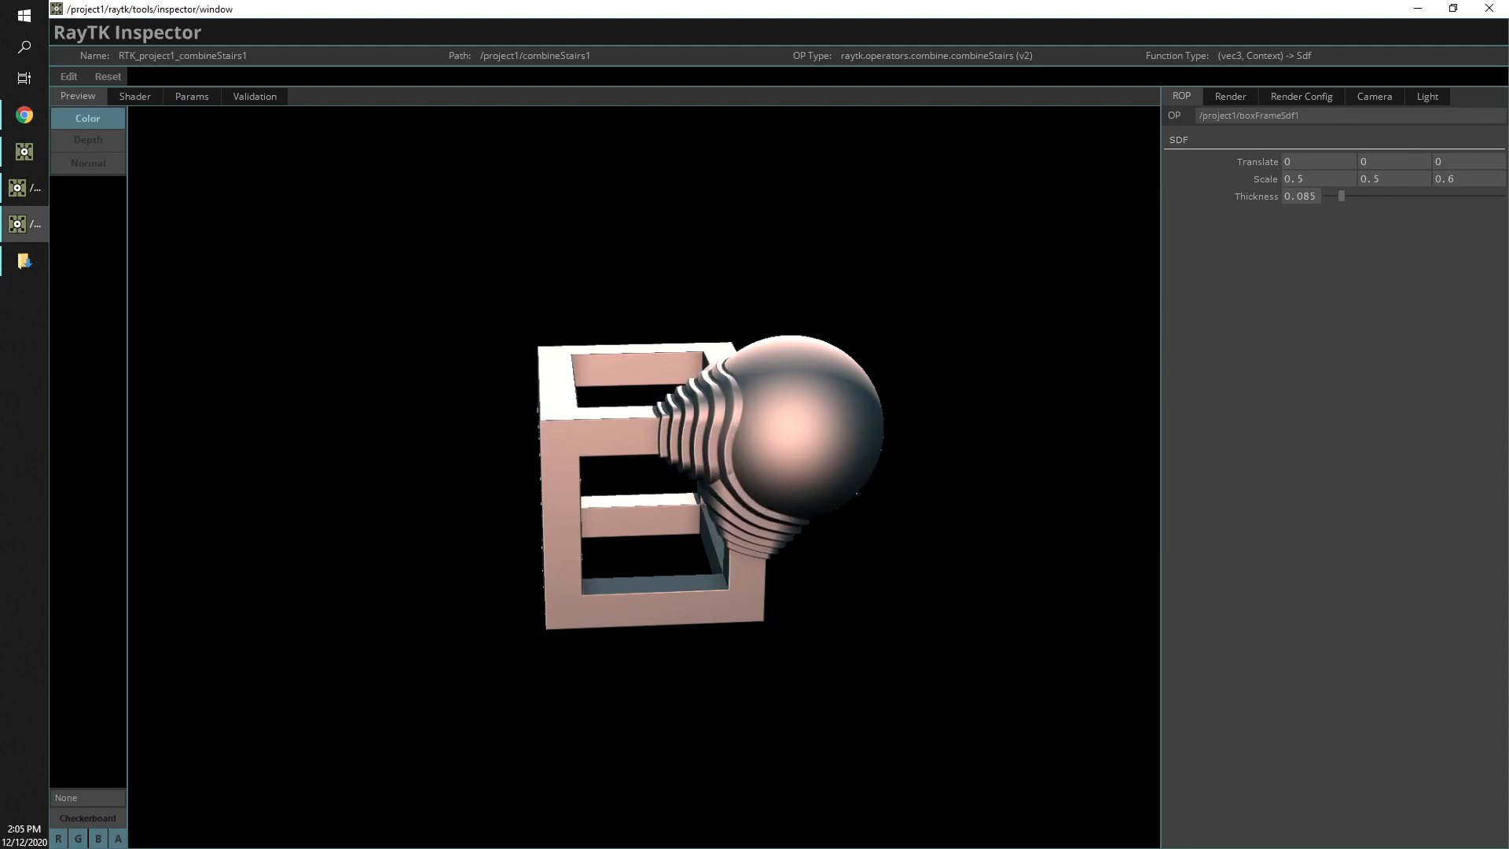
Select the sphere from the inspector's operator list and move it further right
{"action": "left_click", "coordinate": [1251, 115]}
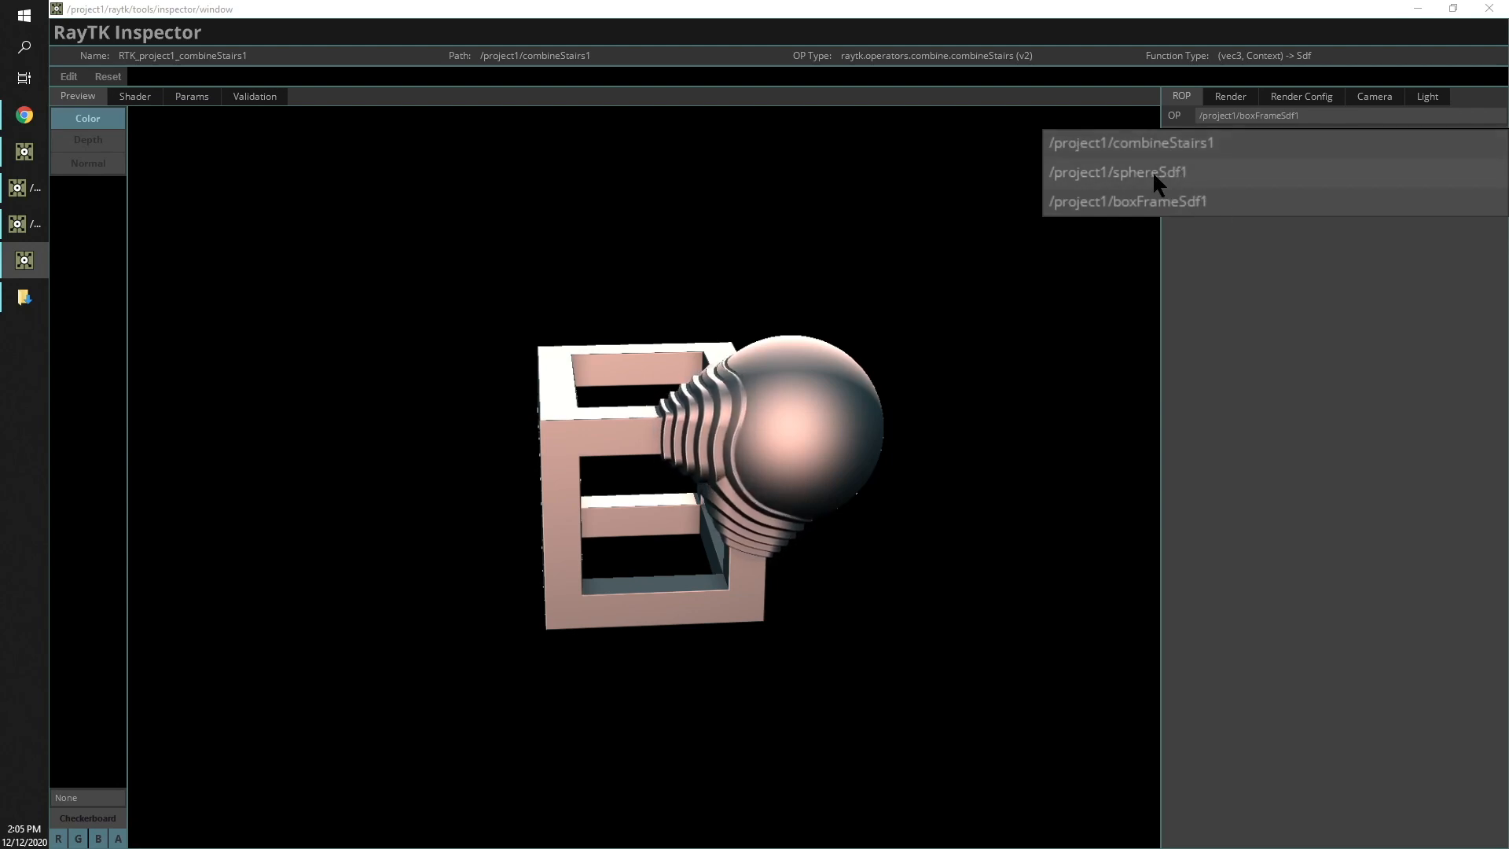
{"action": "left_click", "coordinate": [1116, 171]}
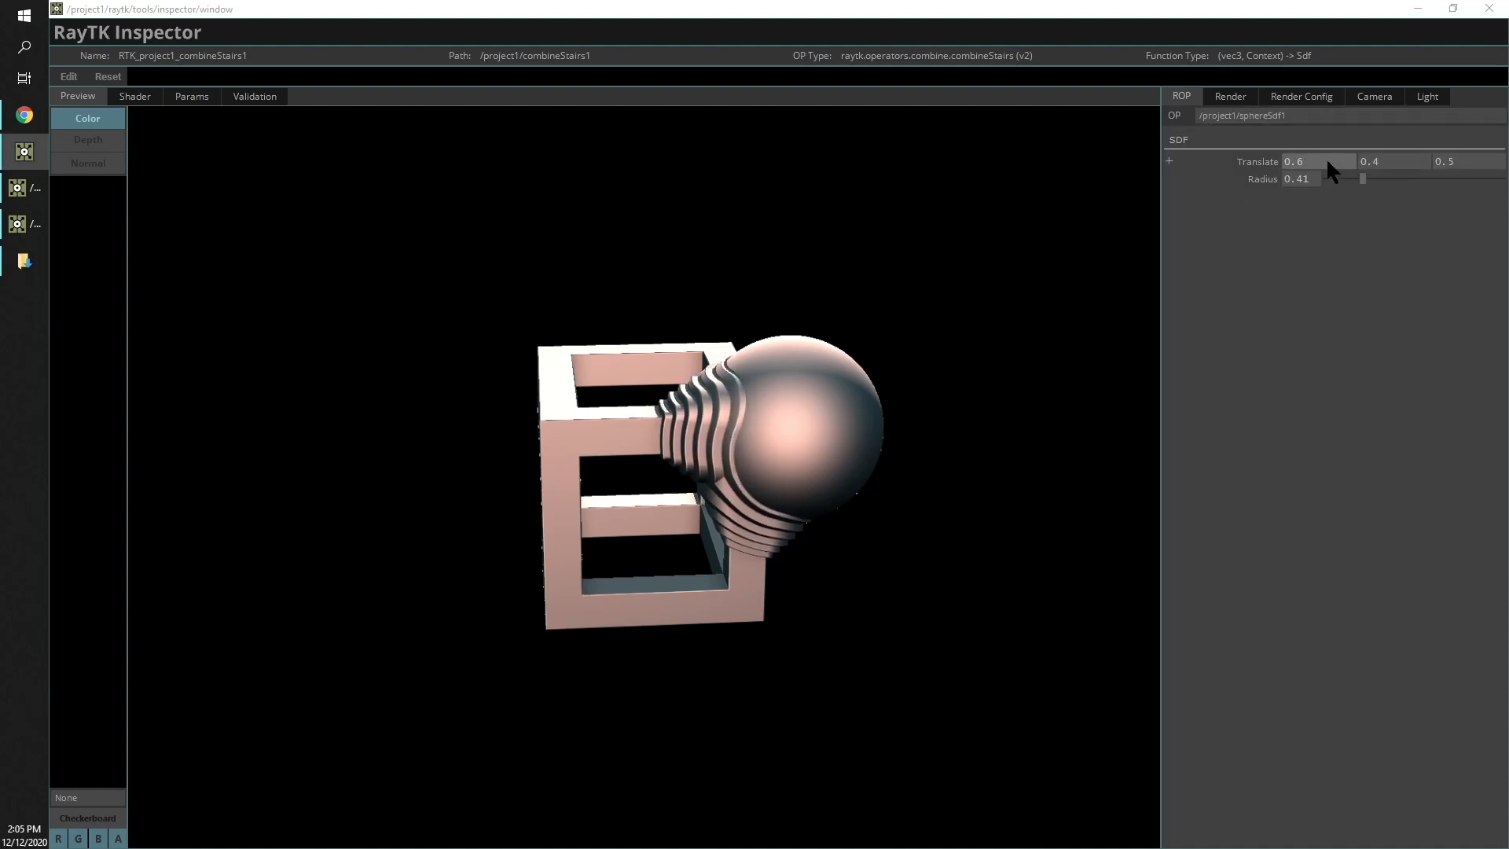
{"action": "left_click_drag", "start_coordinate": [1318, 160], "coordinate": [1333, 160]}
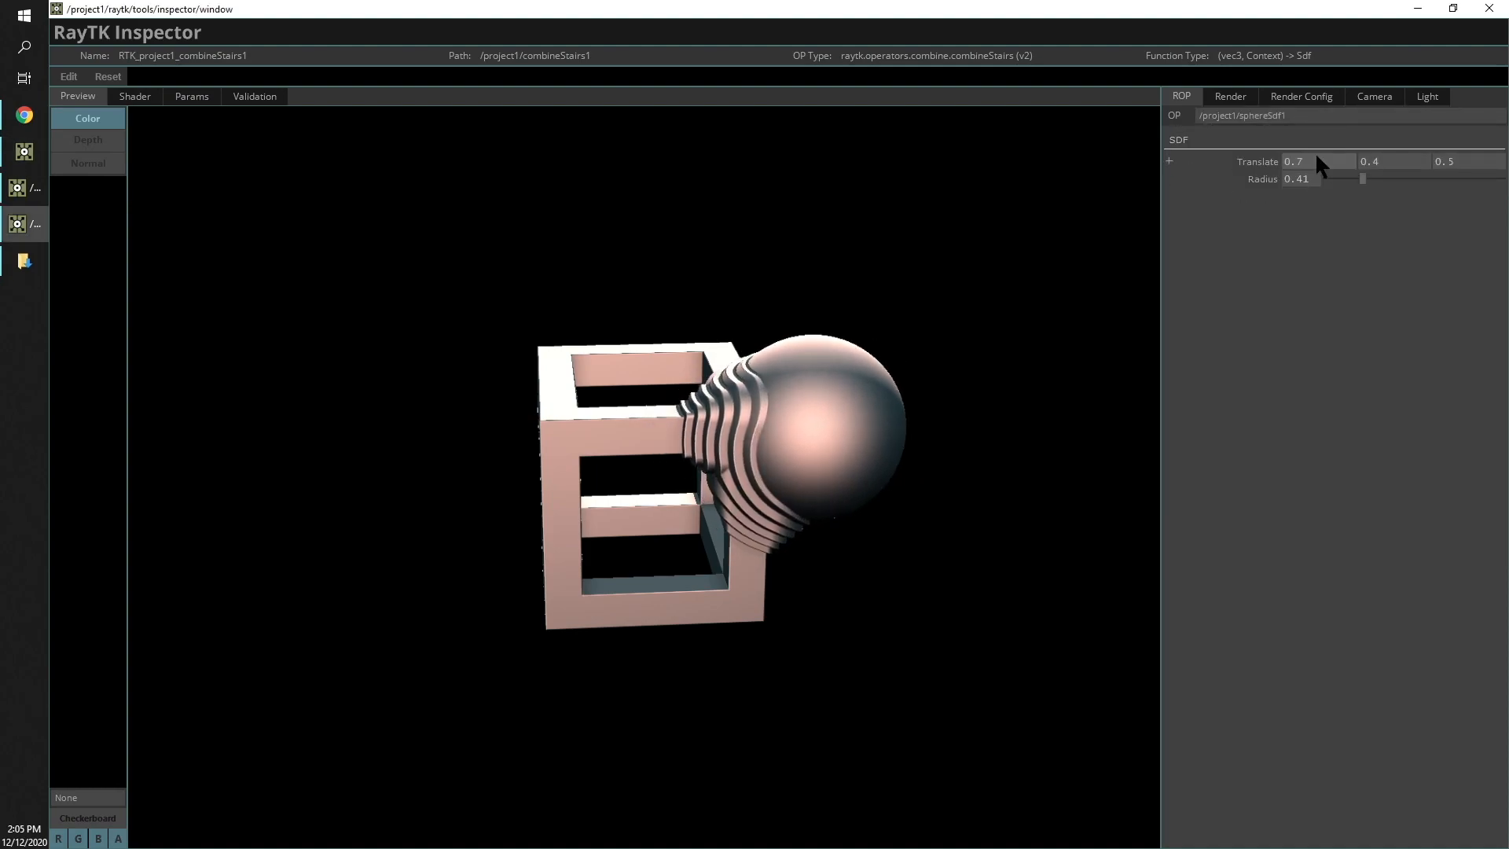
Switch to boxFrameSdf1 and raise its bar thickness to about 0.072
{"action": "left_click", "coordinate": [1242, 115]}
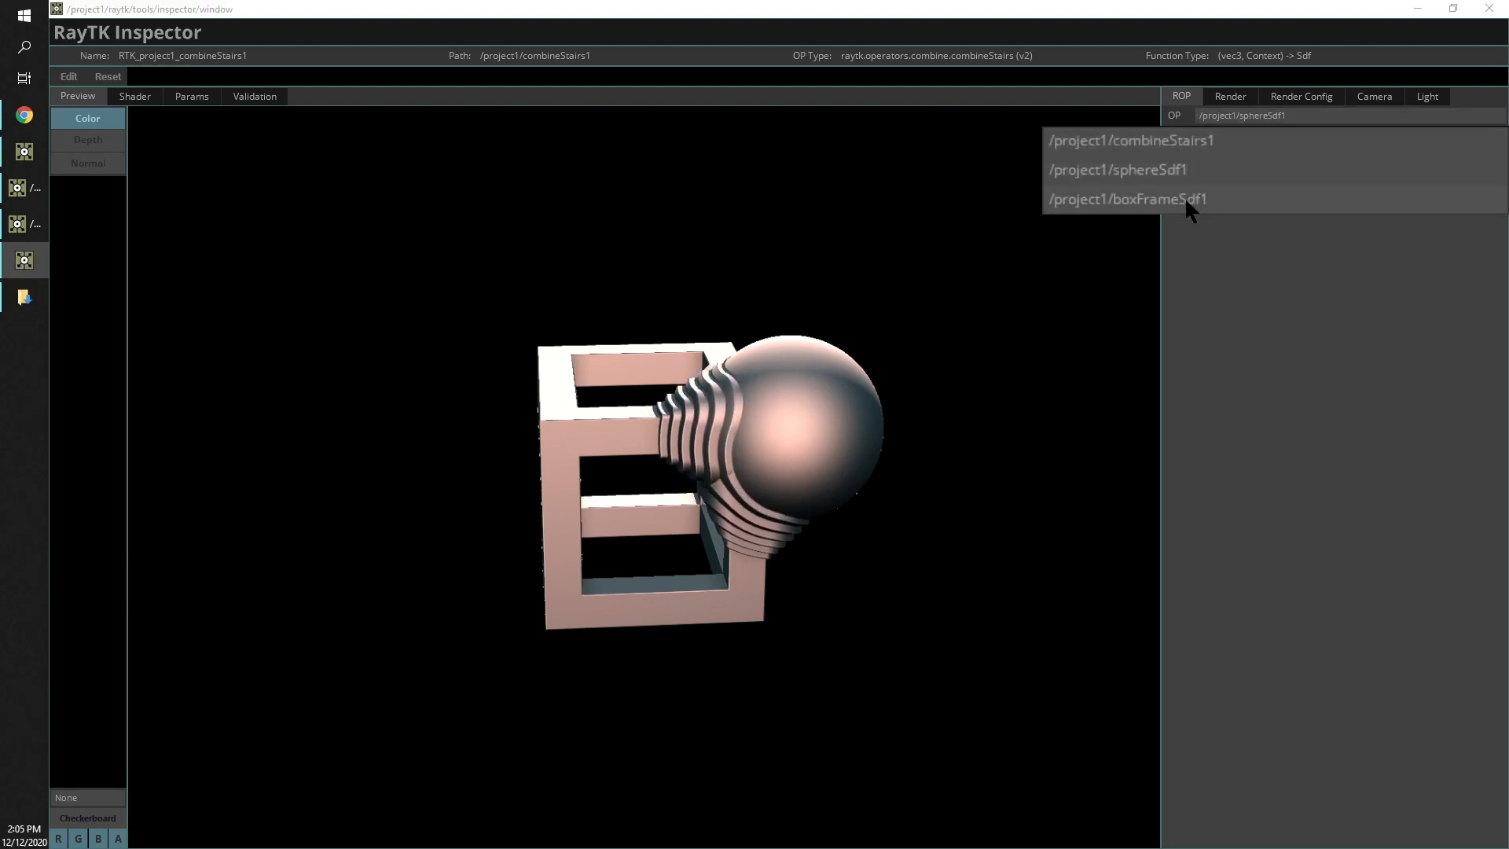
{"action": "left_click", "coordinate": [1127, 199]}
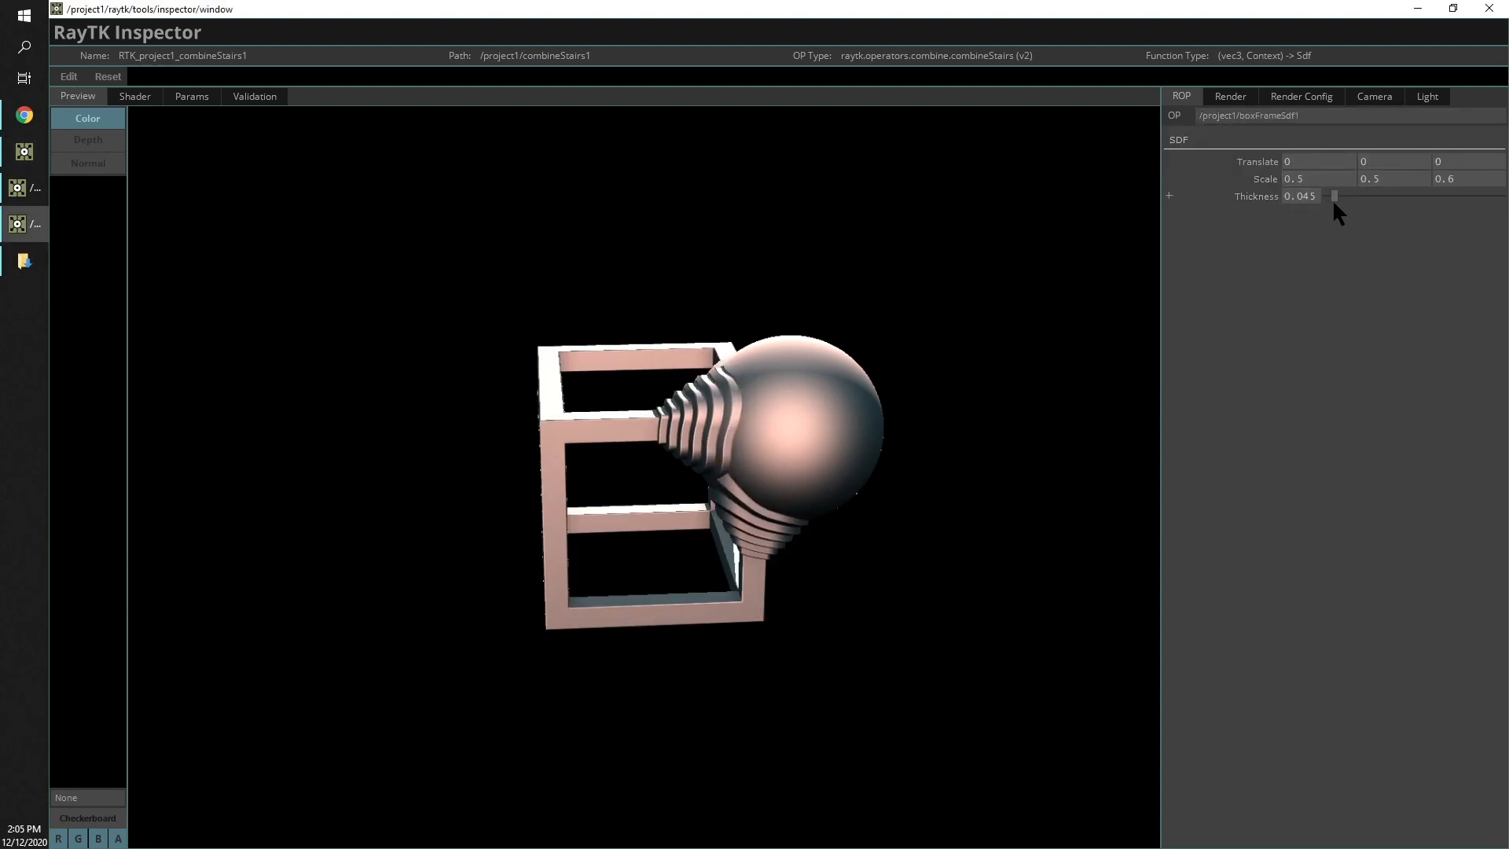
{"action": "left_click_drag", "start_coordinate": [1332, 195], "coordinate": [1339, 196]}
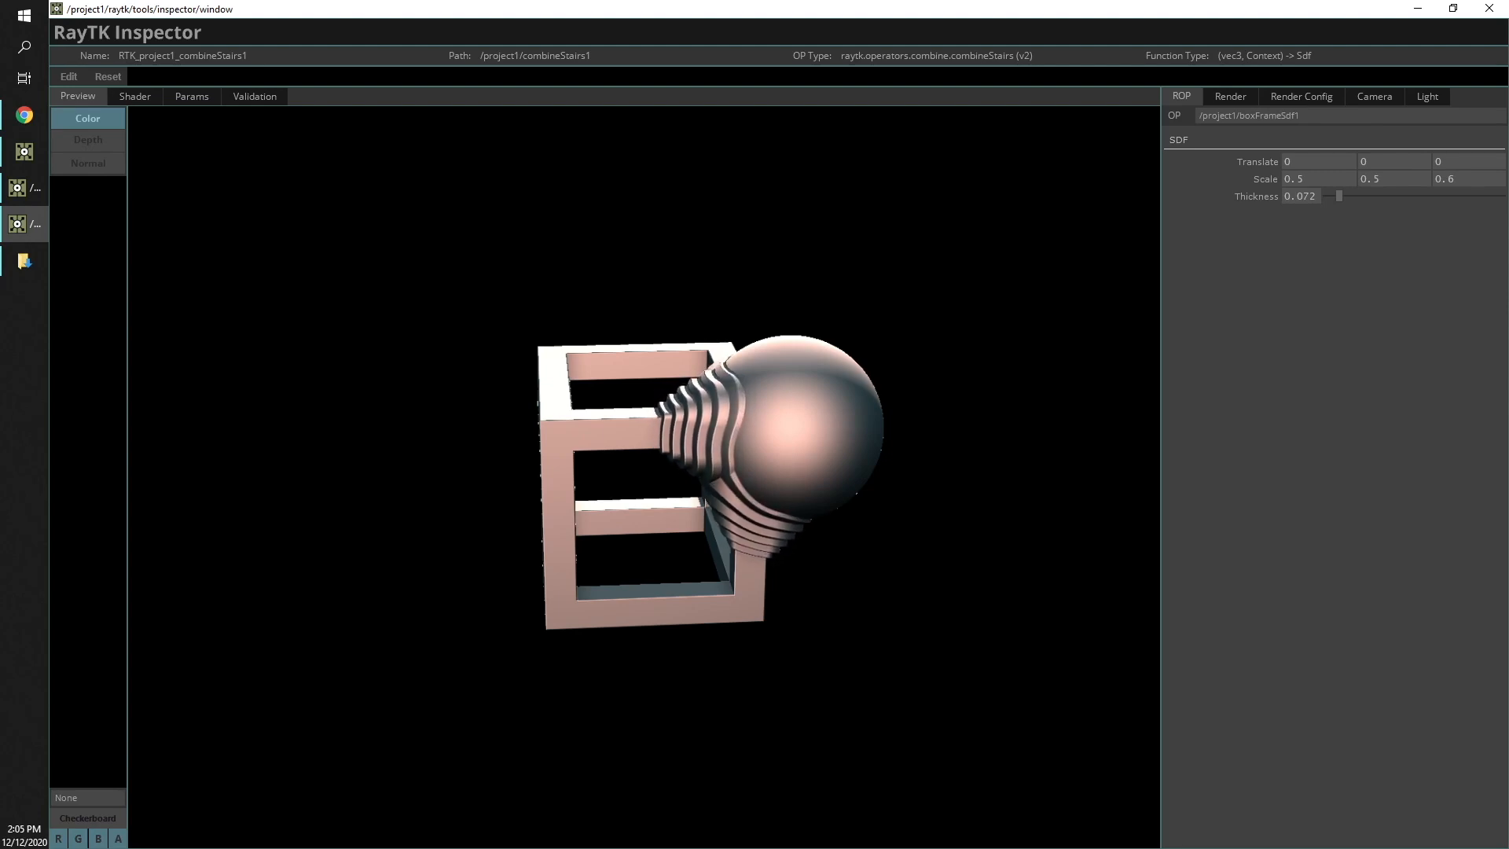
Preview the Normal buffer and settle the box frame thickness at 0.036
{"action": "left_click", "coordinate": [87, 162]}
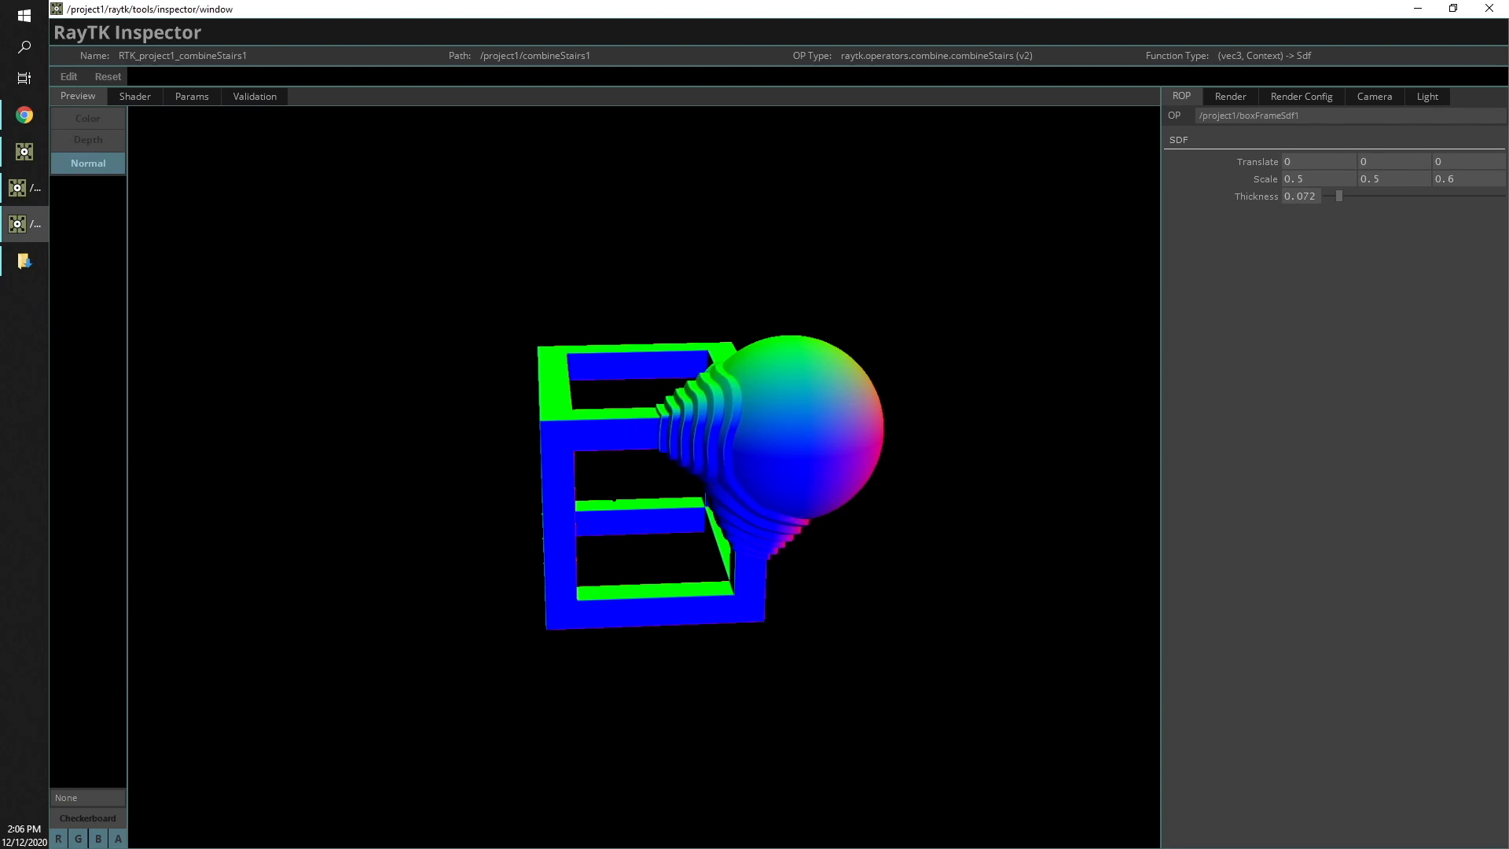
{"action": "left_click_drag", "start_coordinate": [1340, 196], "coordinate": [1353, 195]}
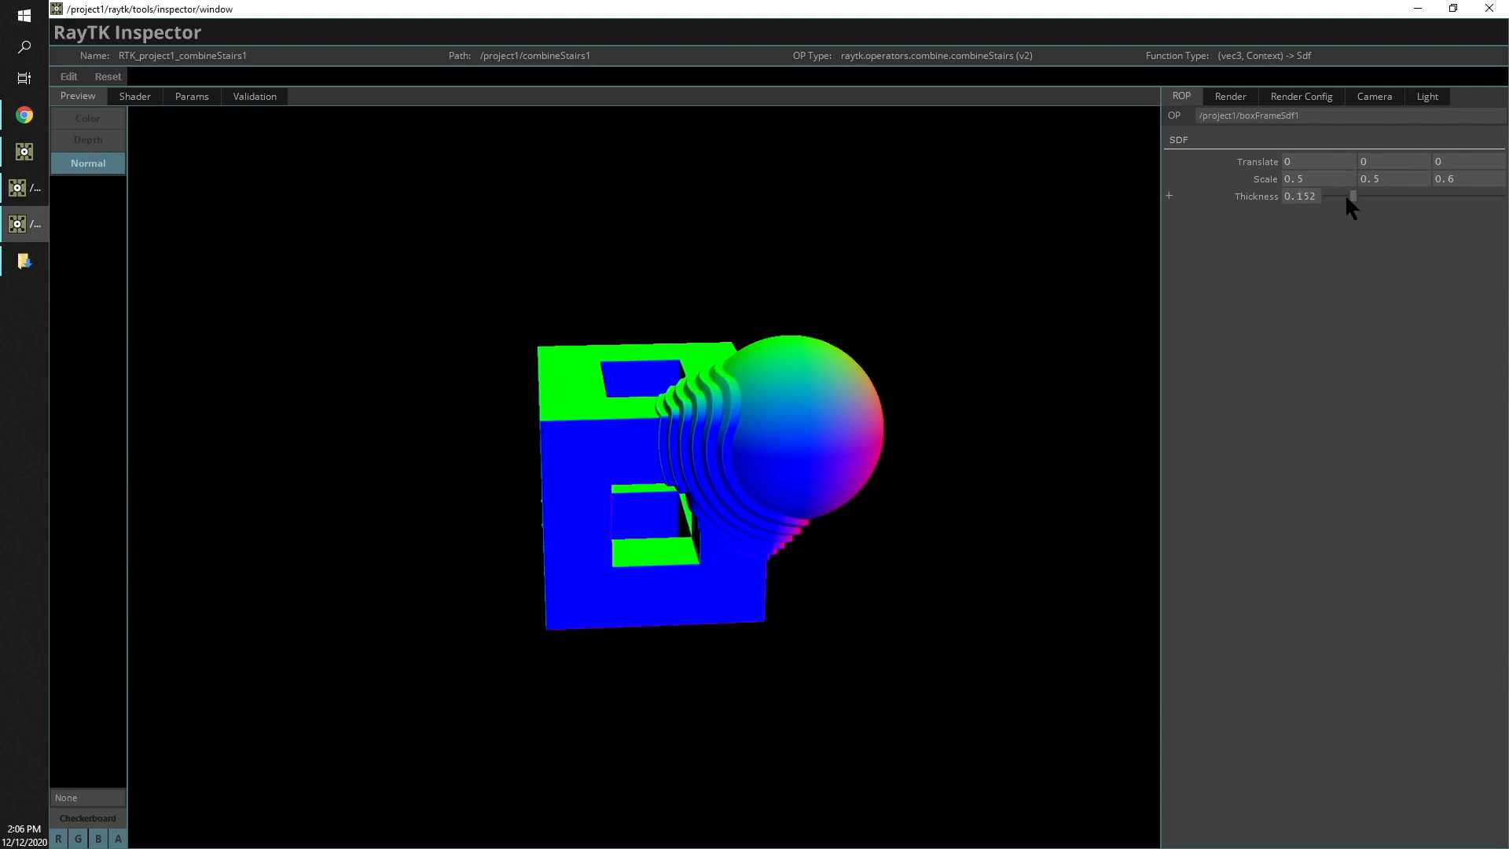
{"action": "left_click_drag", "start_coordinate": [1351, 195], "coordinate": [1332, 196]}
{"action": "type", "text": ".2"}
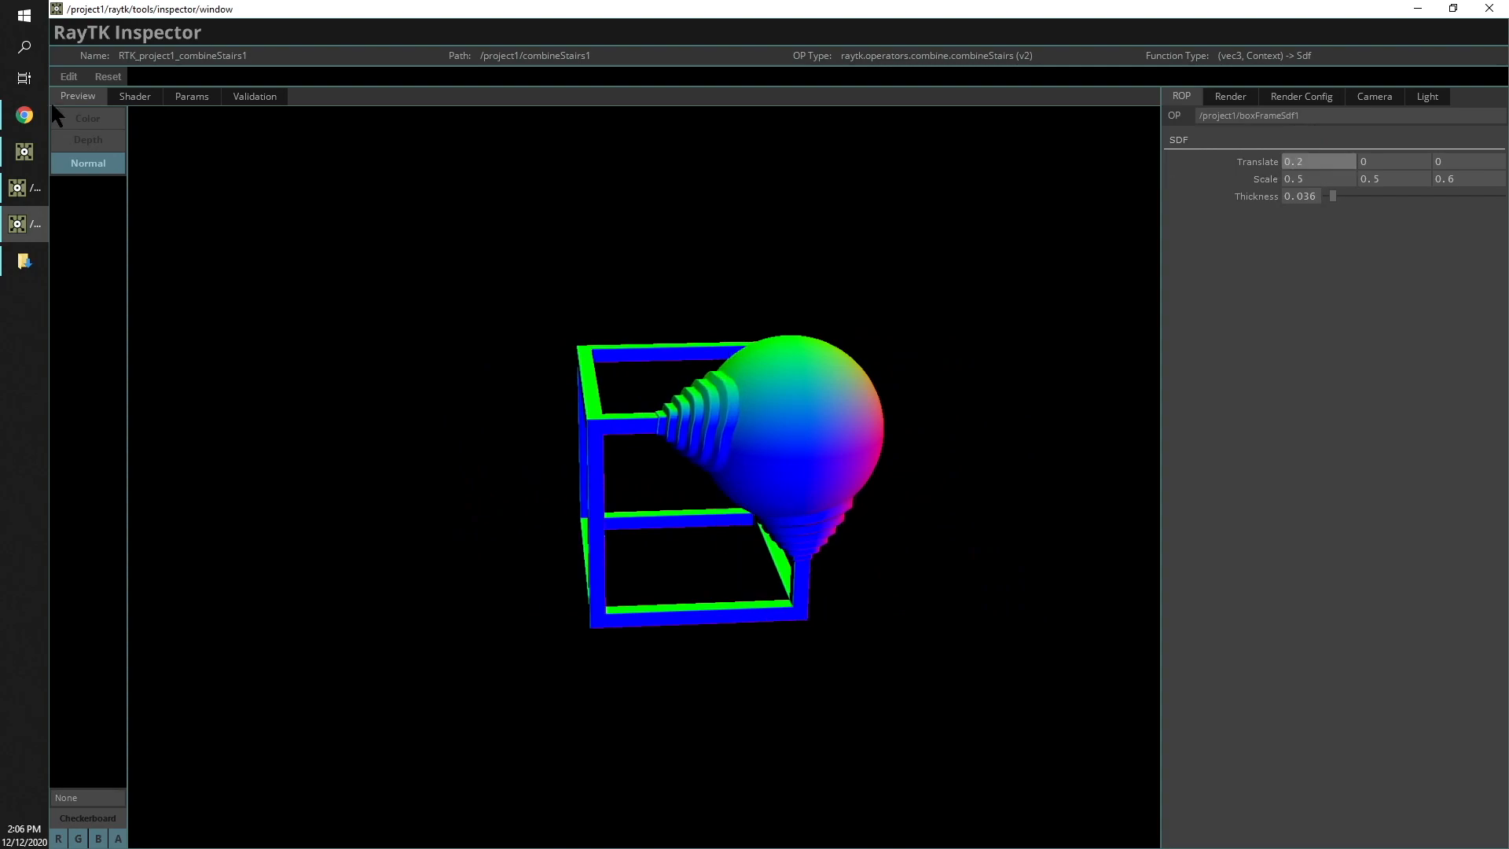
Preview the Depth buffer, try normalization modes, and set normalization back to None
{"action": "left_click", "coordinate": [87, 140]}
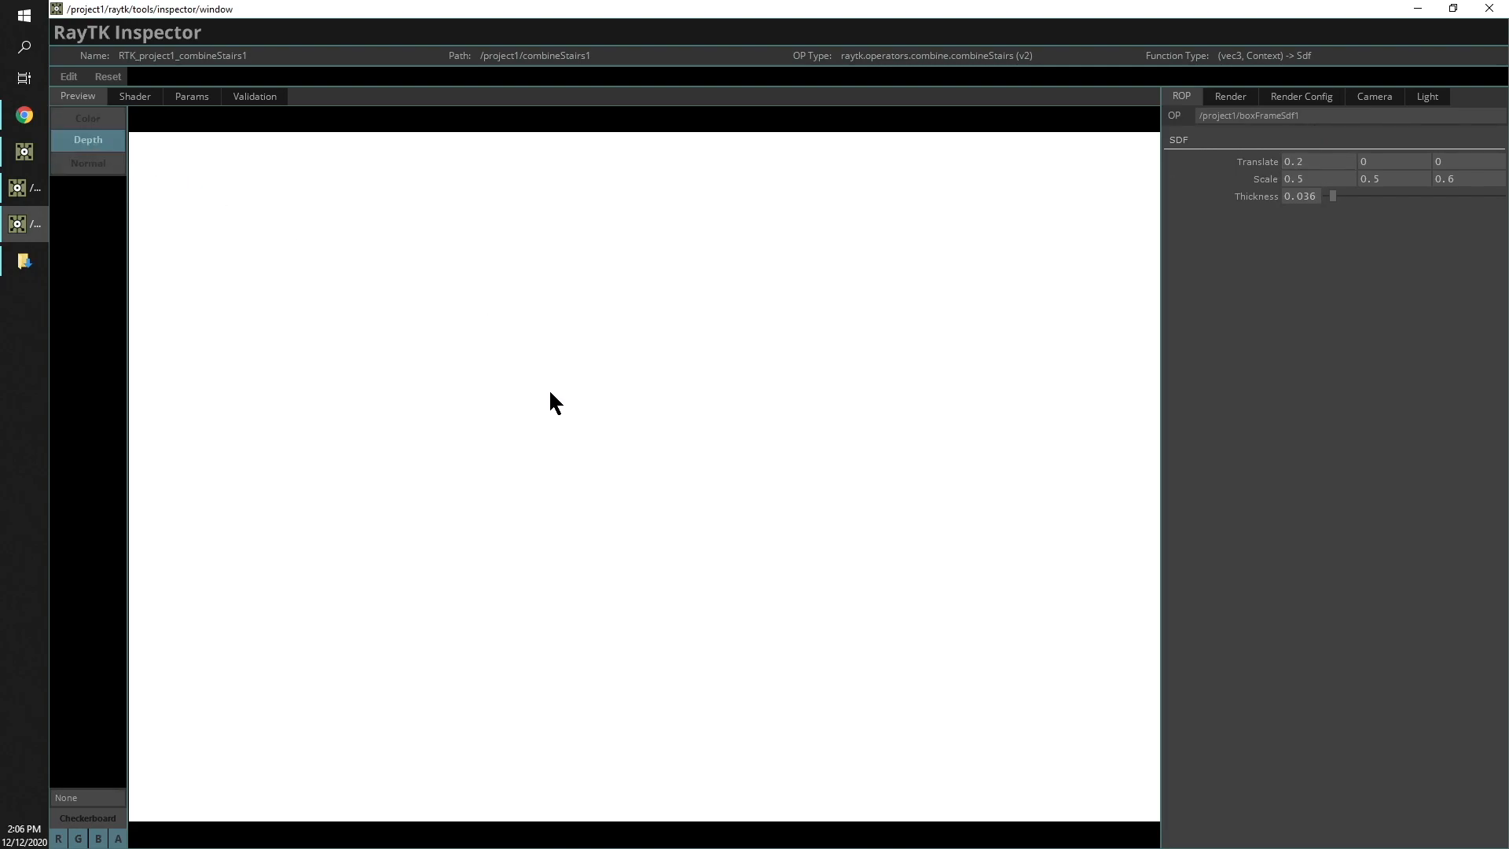
{"action": "mouse_move", "coordinate": [425, 634]}
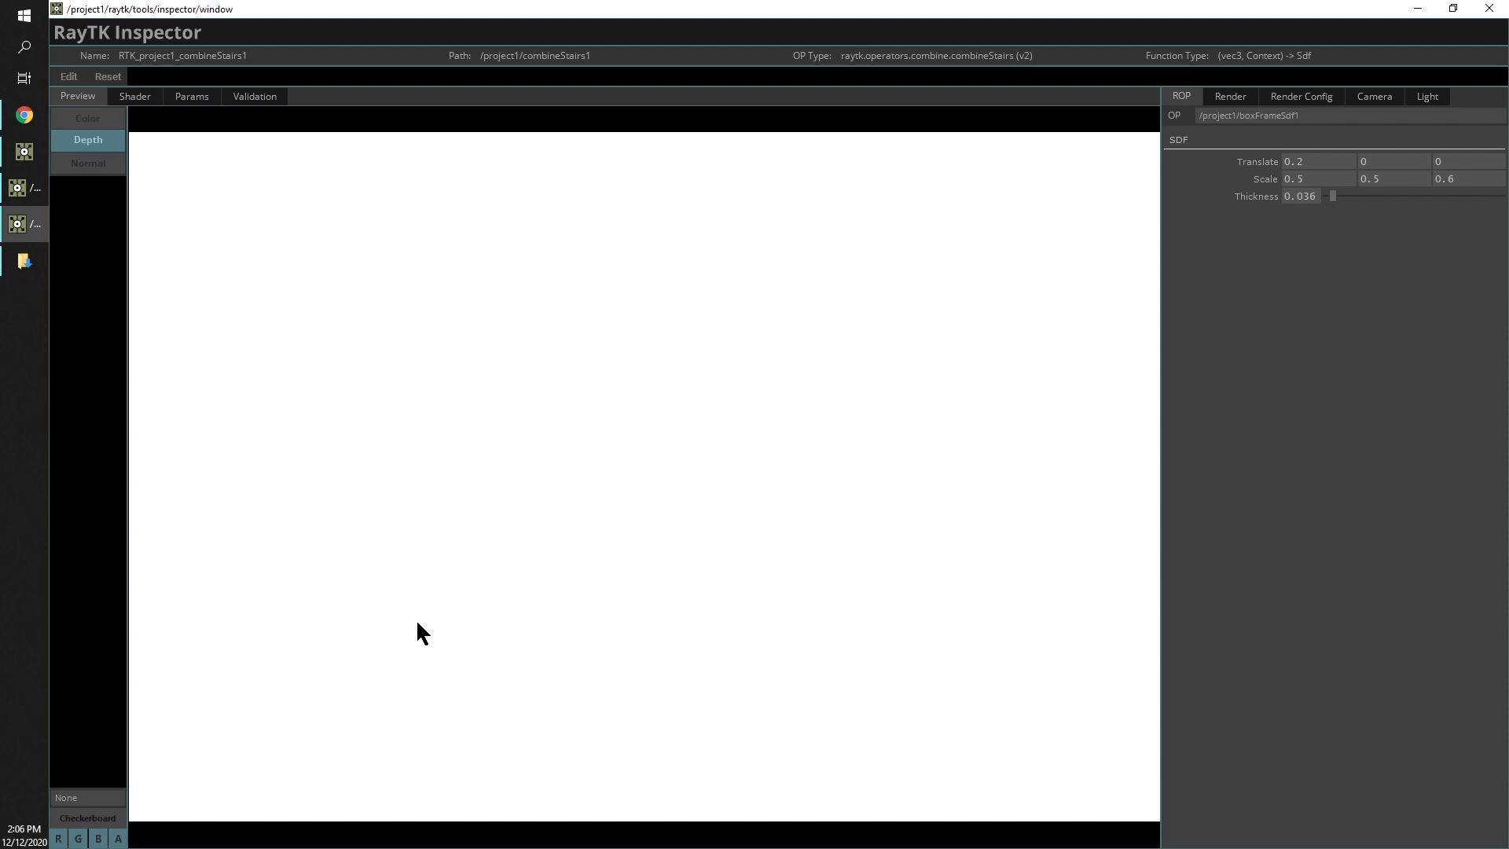
{"action": "left_click", "coordinate": [86, 817]}
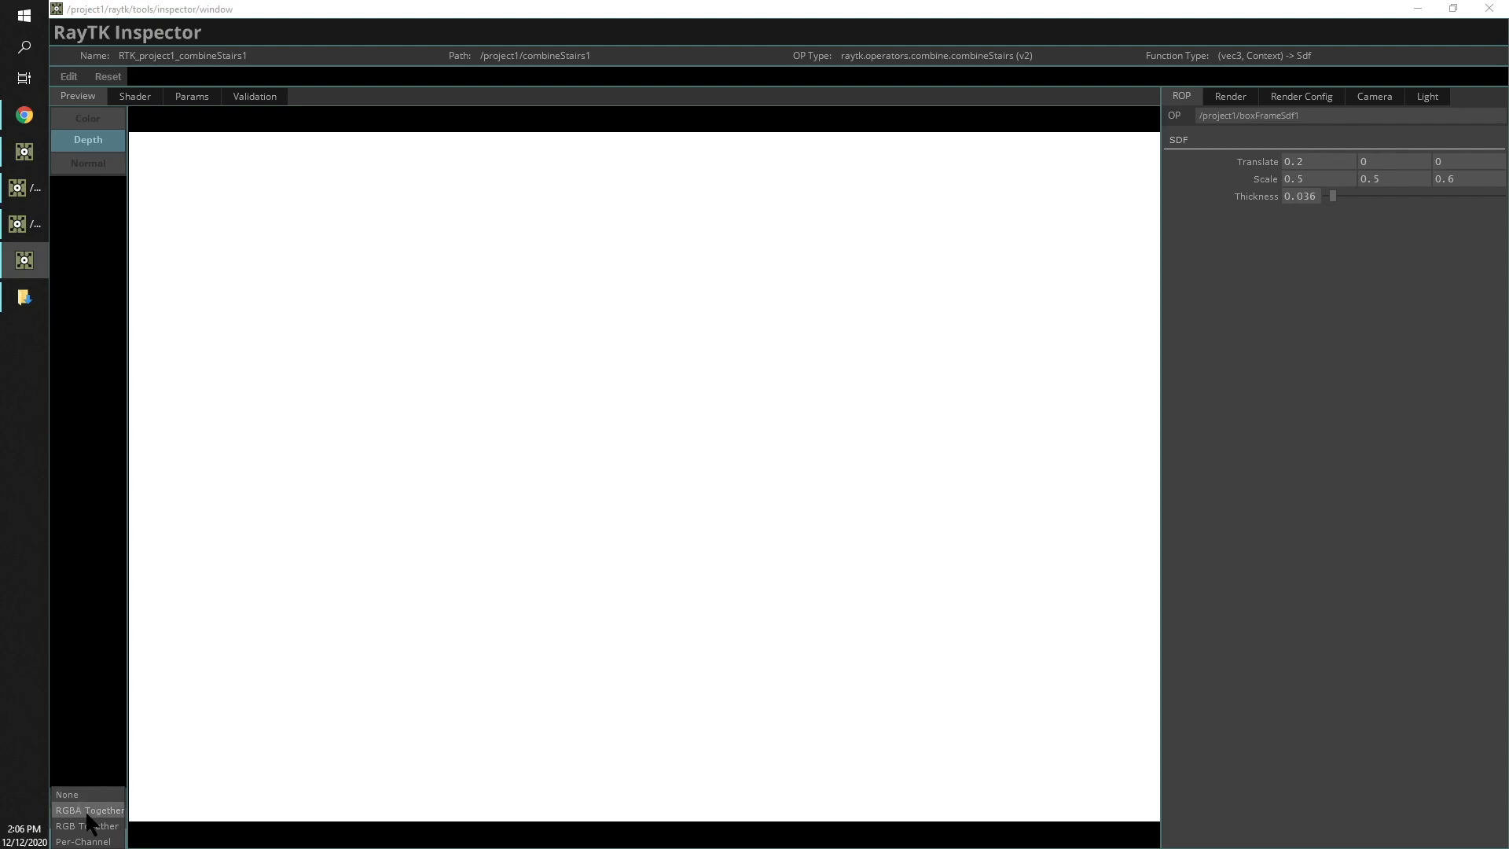
{"action": "mouse_move", "coordinate": [88, 824]}
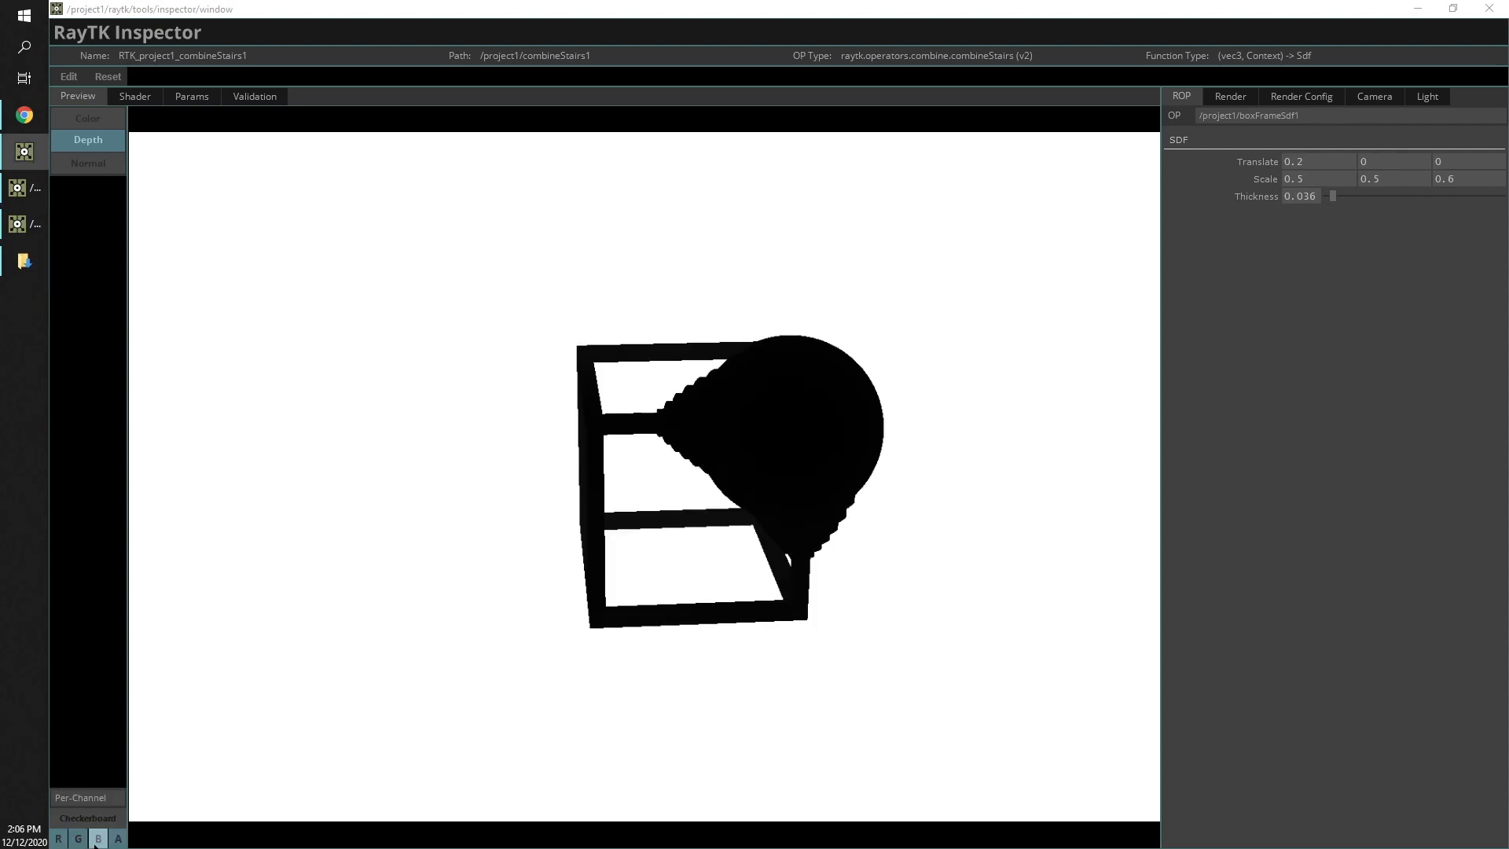
{"action": "left_click", "coordinate": [80, 797]}
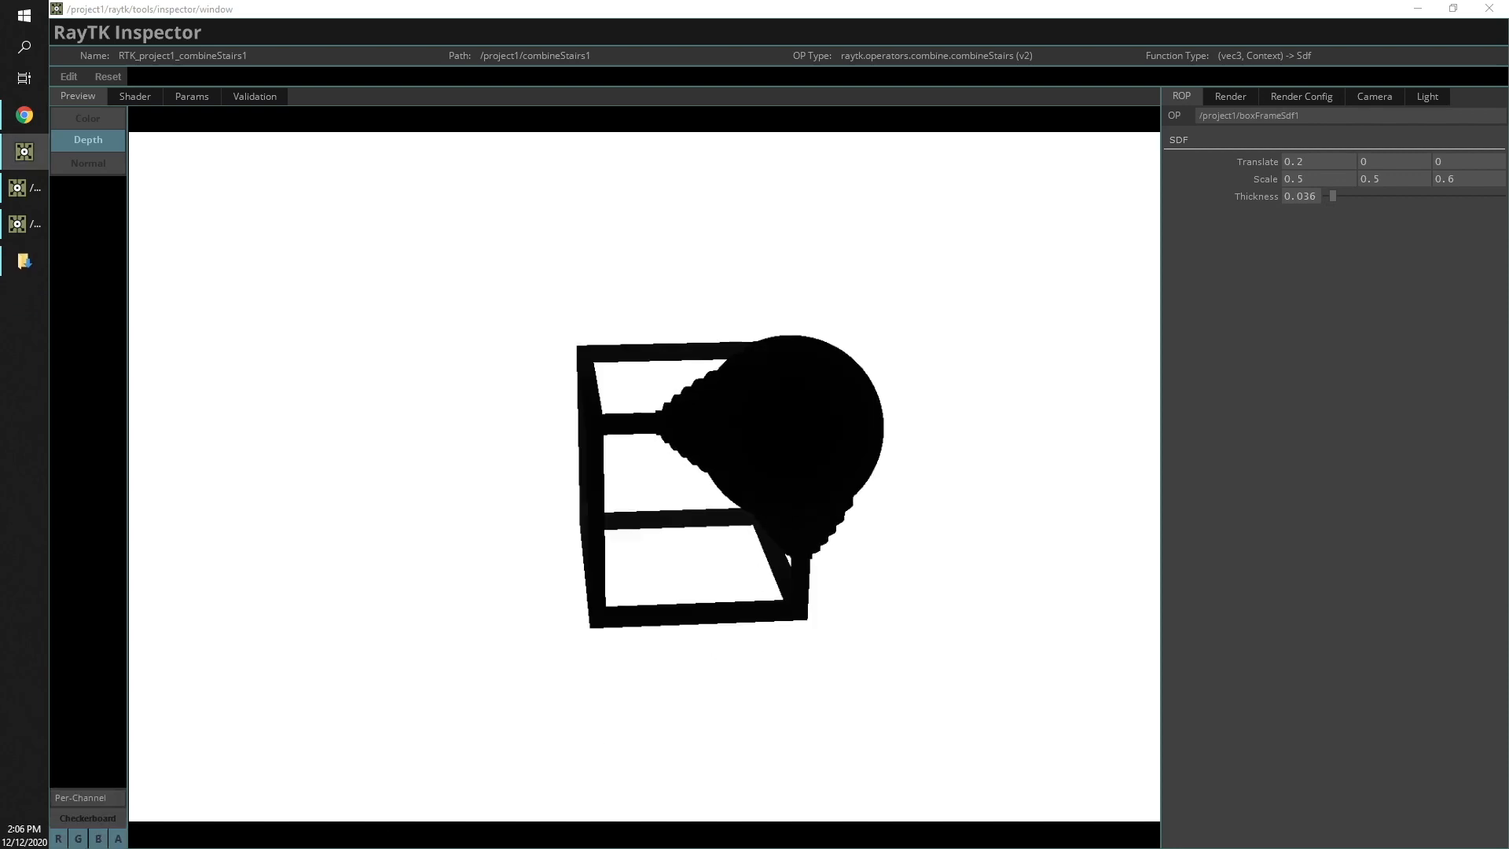
{"action": "mouse_move", "coordinate": [875, 622]}
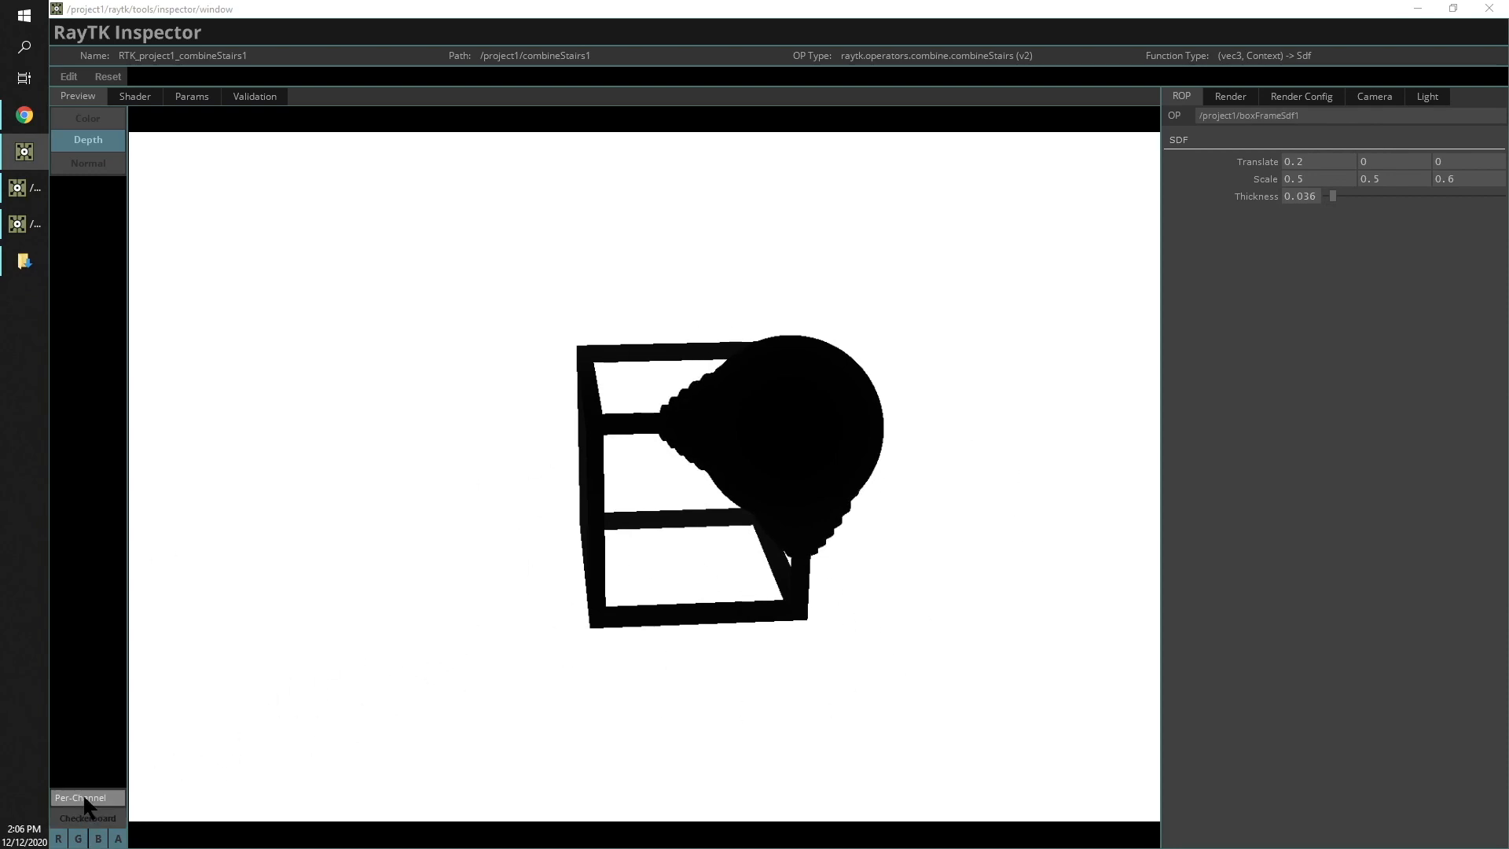
{"action": "left_click", "coordinate": [86, 797]}
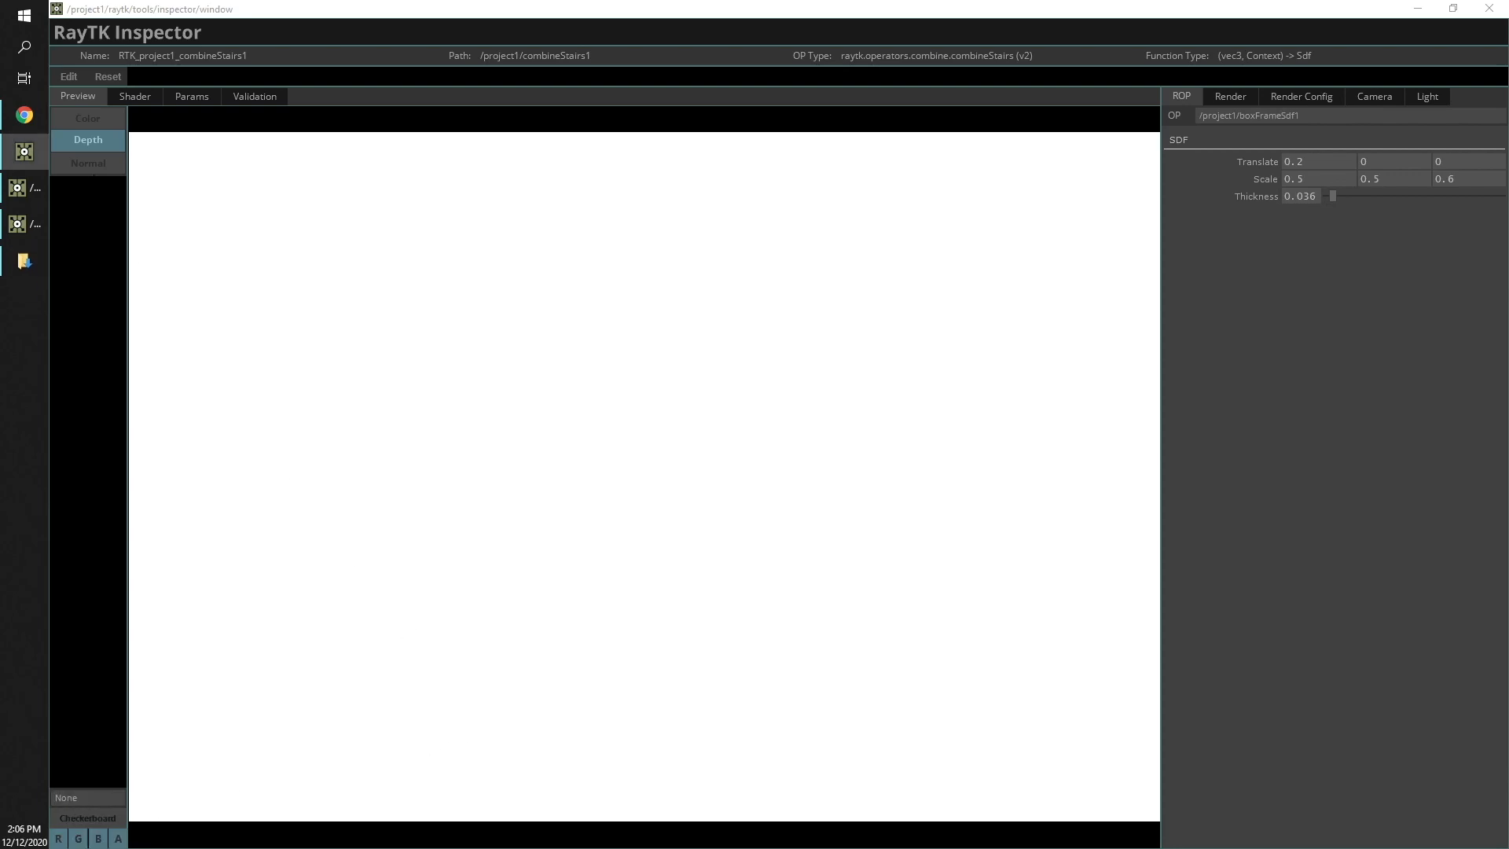
Turn on Enable World Pos Output and preview the World Position buffer
{"action": "left_click", "coordinate": [87, 163]}
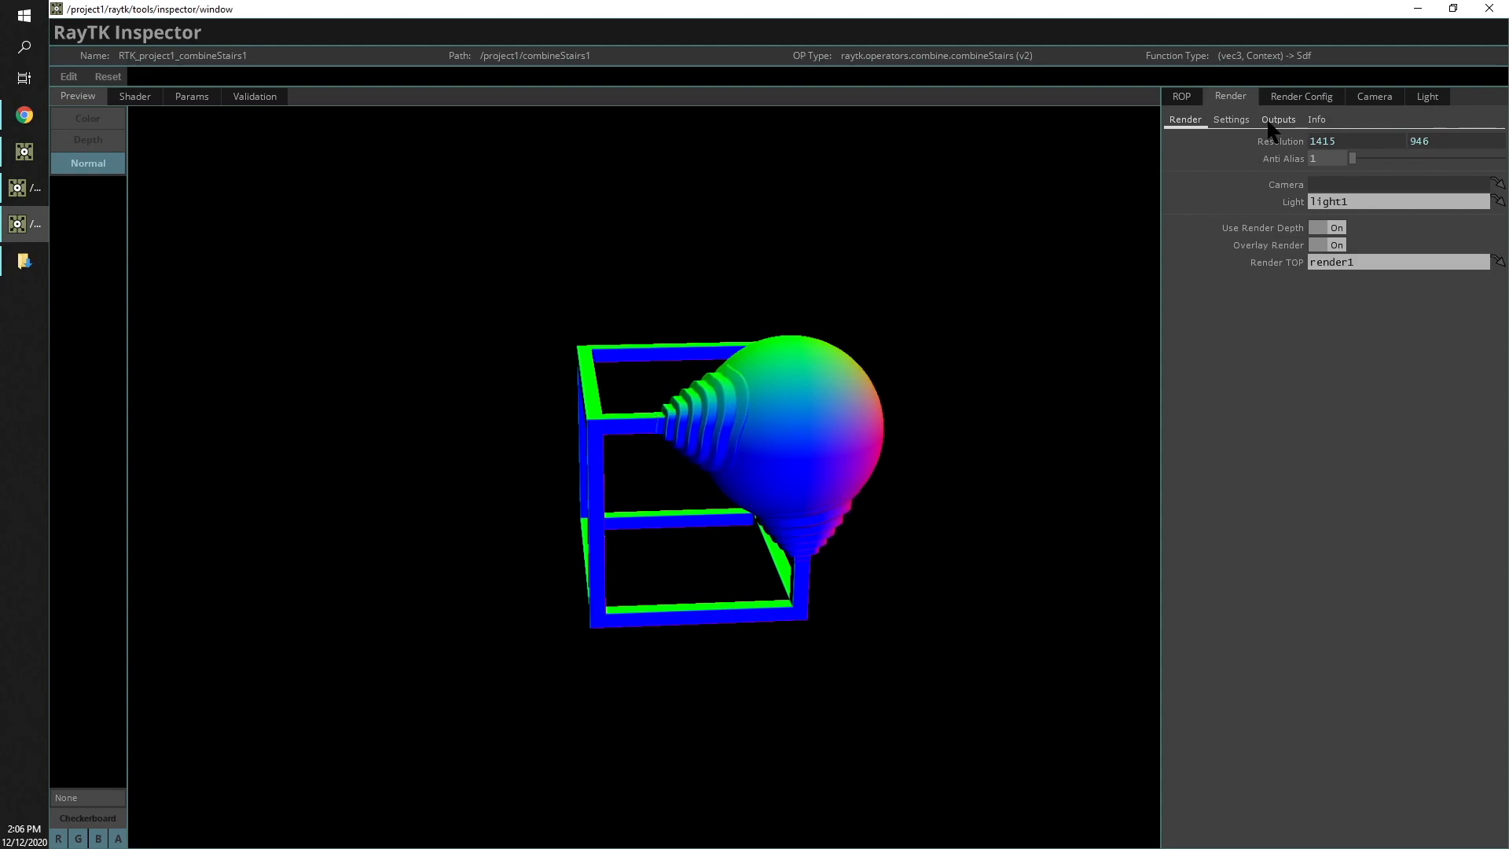
{"action": "left_click", "coordinate": [1278, 119]}
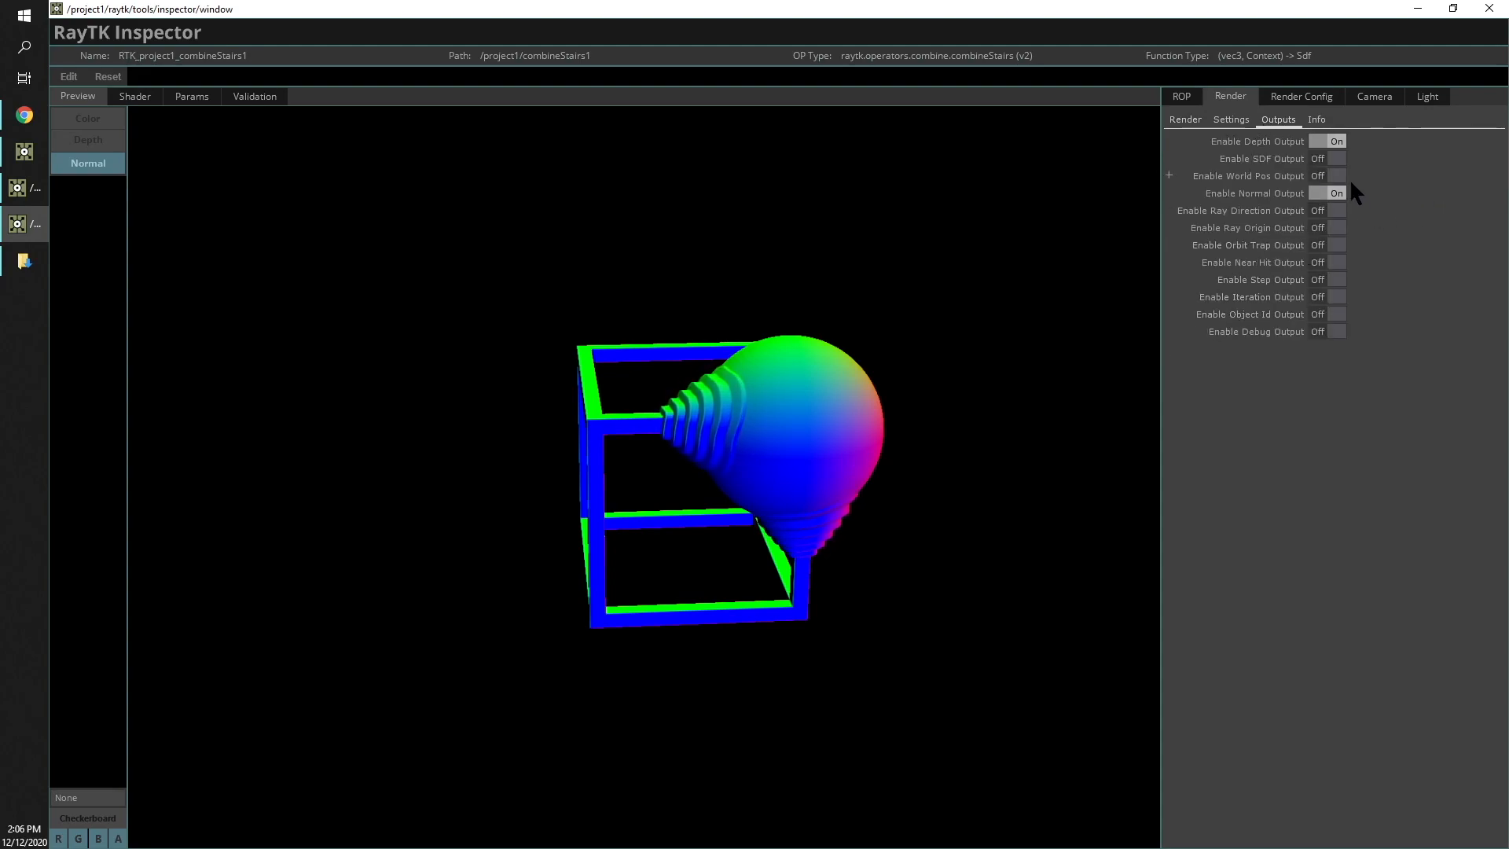
{"action": "left_click", "coordinate": [1332, 193]}
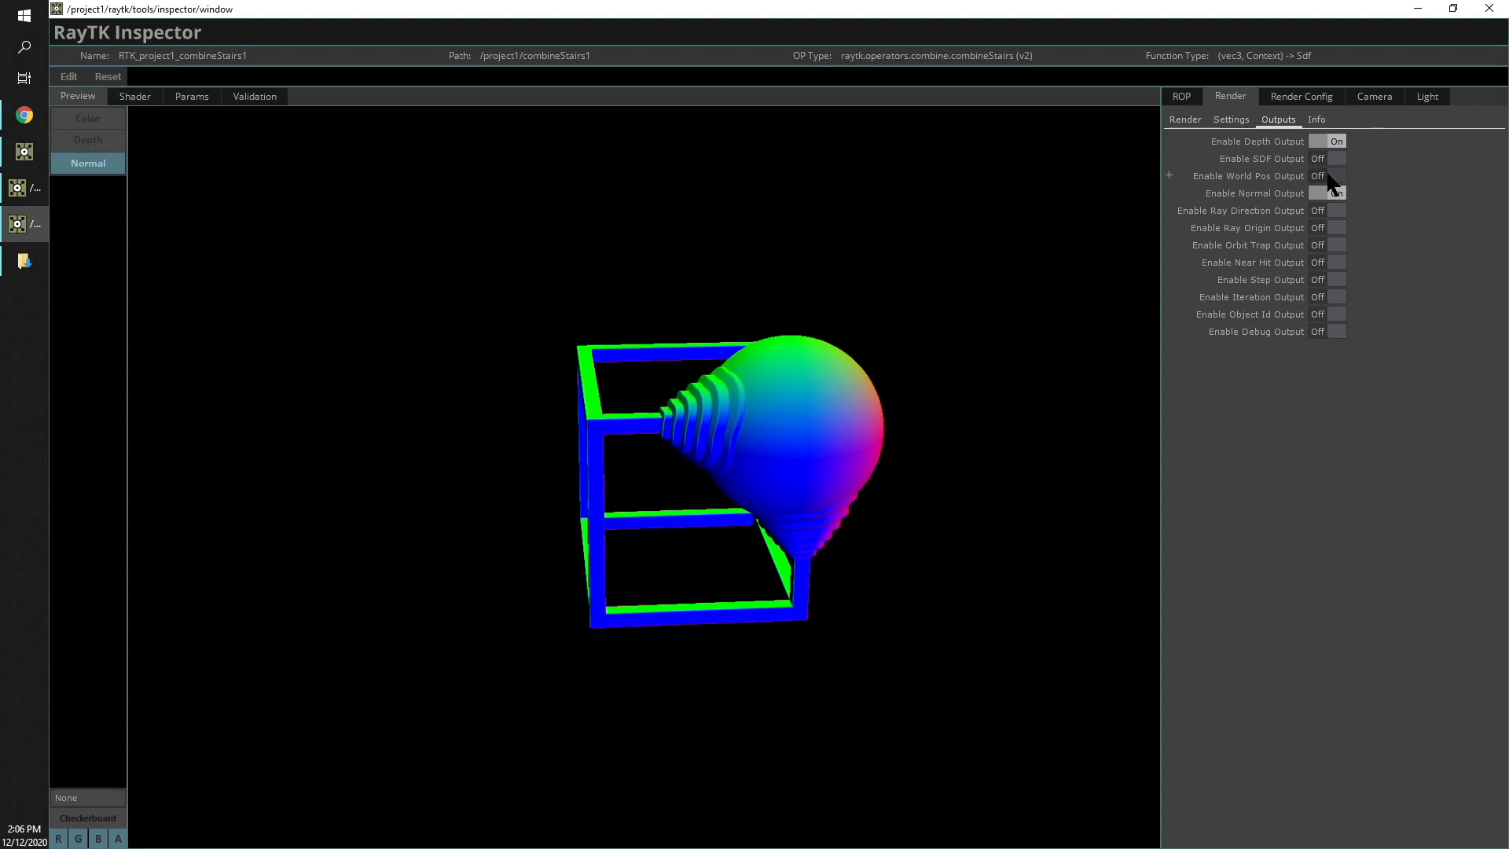
{"action": "left_click", "coordinate": [1334, 175]}
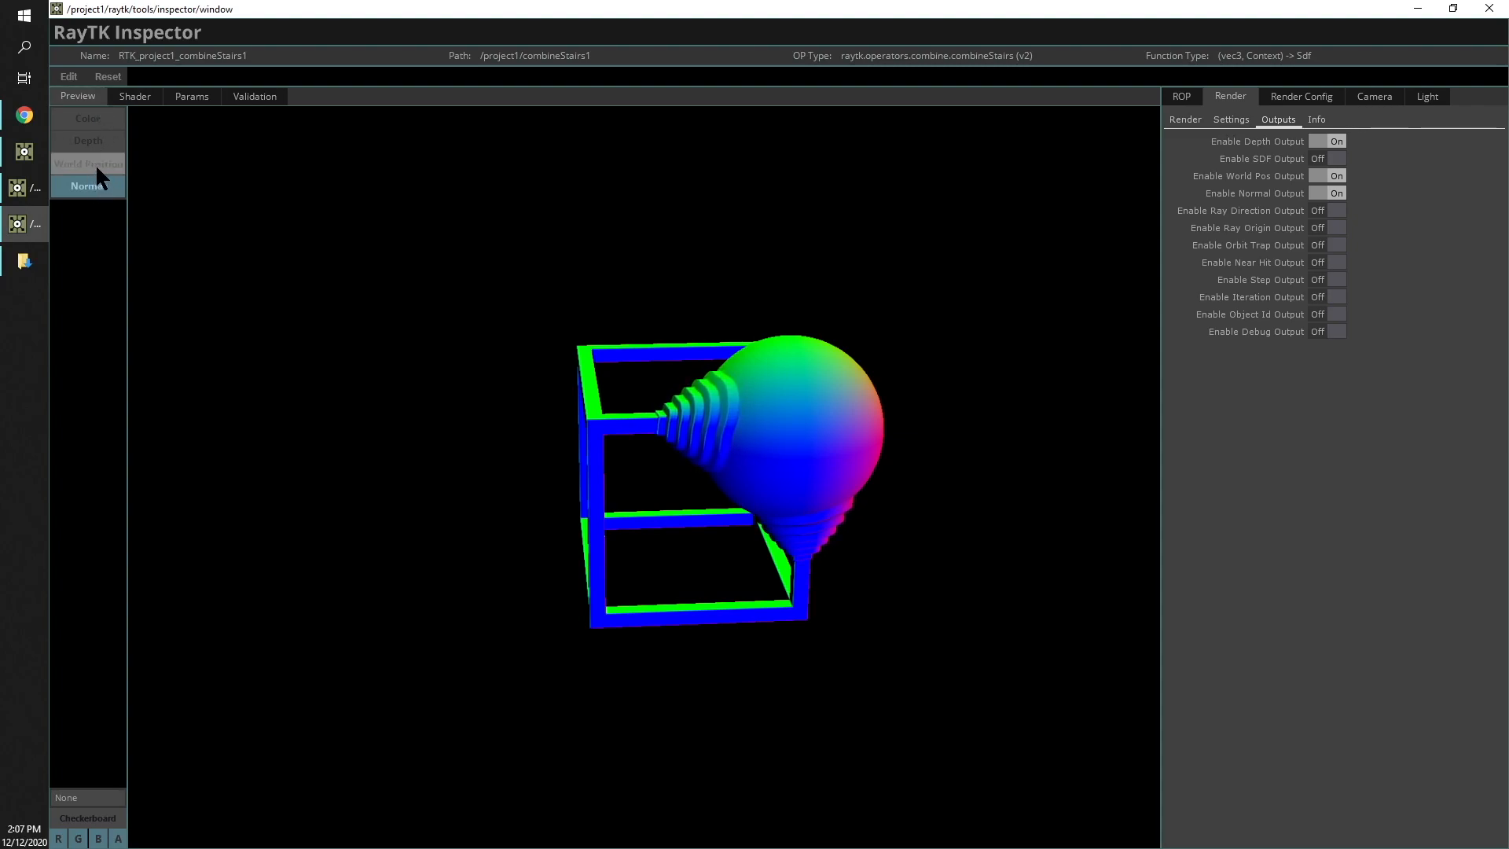
{"action": "left_click", "coordinate": [87, 164]}
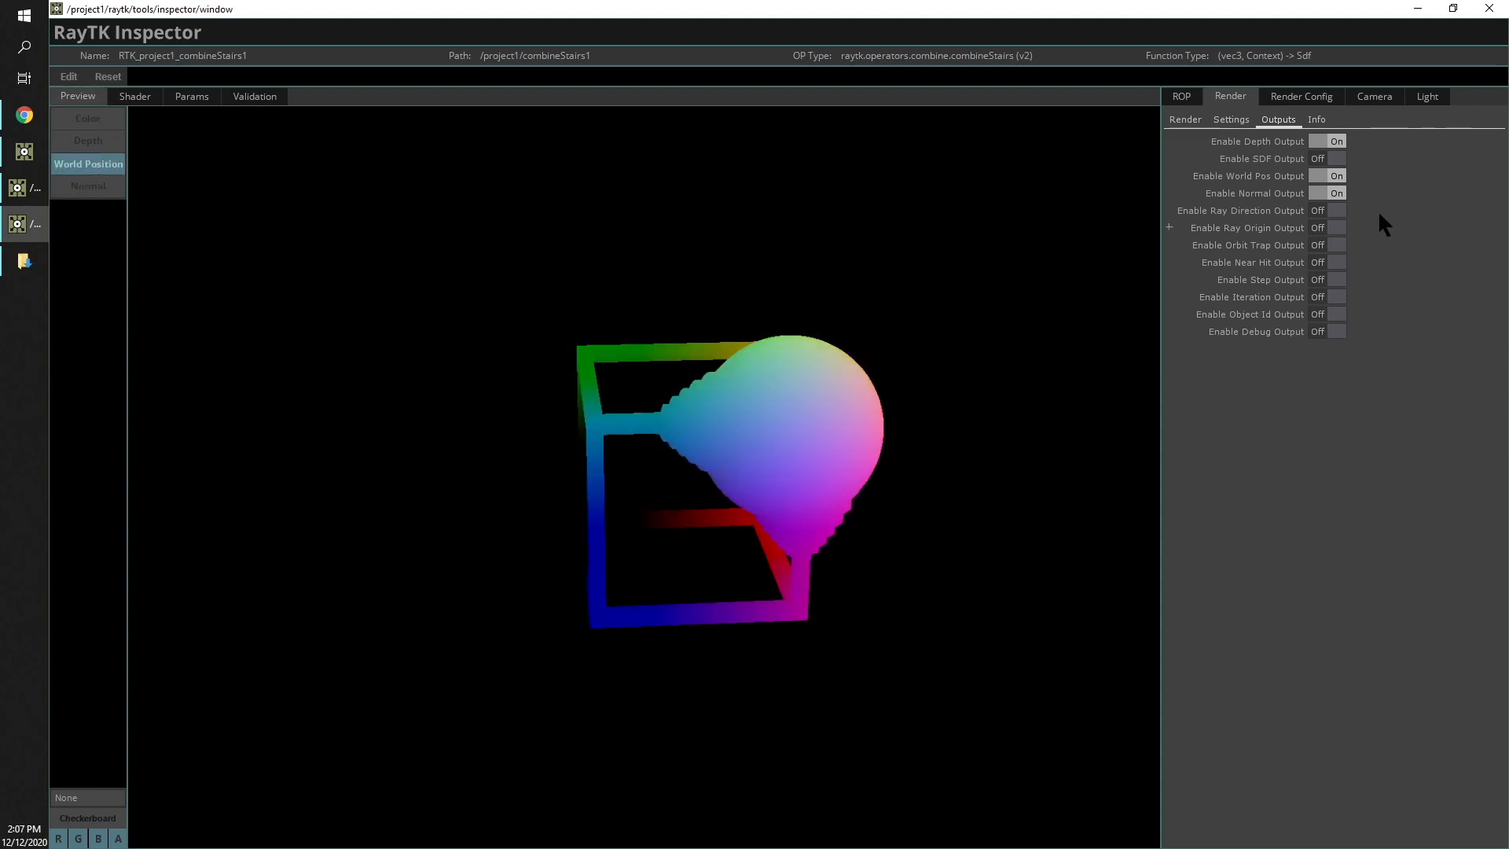